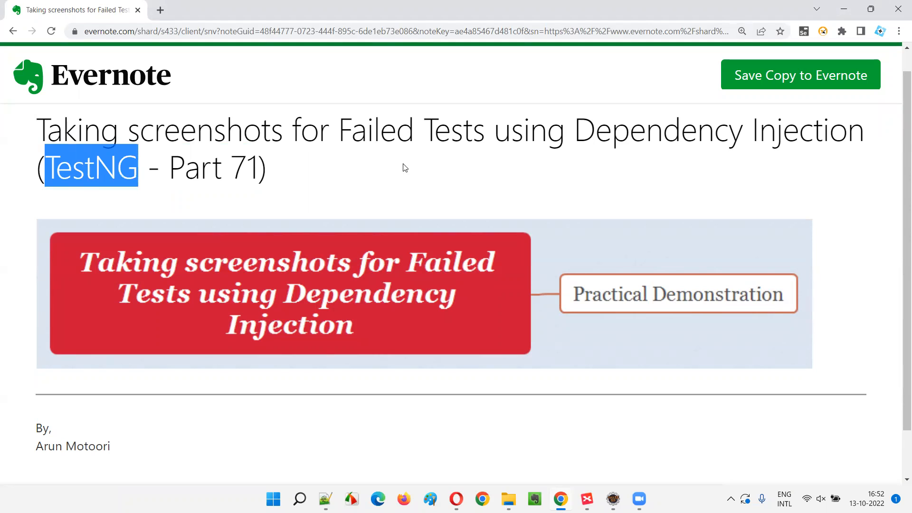
{"action": "mouse_move", "coordinate": [394, 170]}
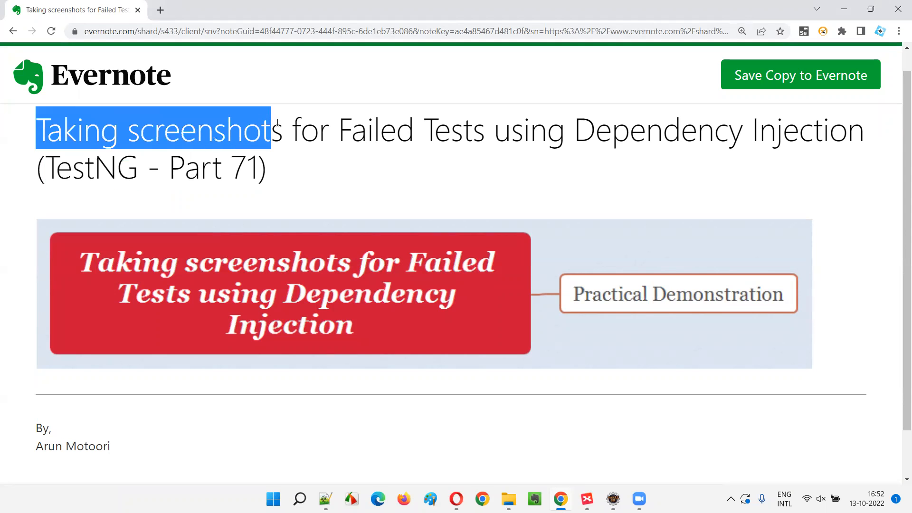
- Highlight the title phrases 'Taking screenshots for Failed Tests' and 'Dependency Injection', then clear the highlight
{"action": "left_click_drag", "start_coordinate": [273, 130], "coordinate": [489, 130]}
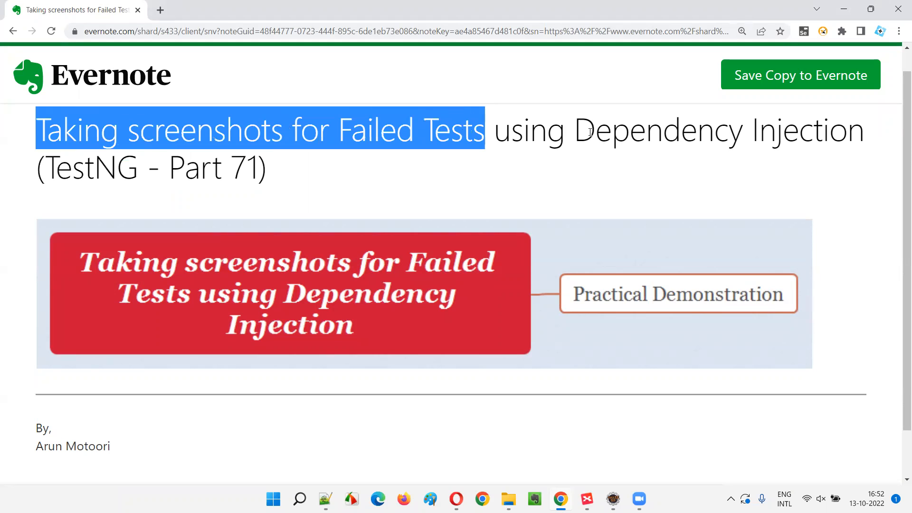
{"action": "left_click_drag", "start_coordinate": [573, 130], "coordinate": [863, 131]}
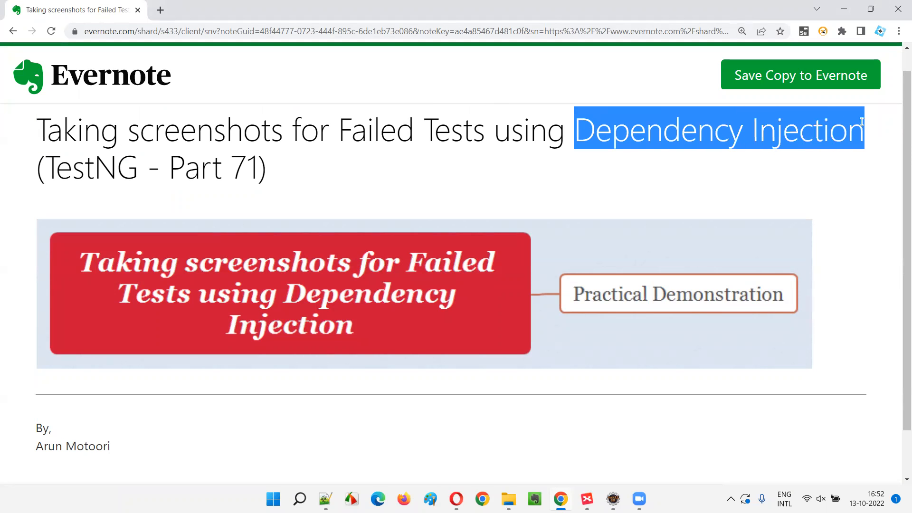
{"action": "left_click", "coordinate": [468, 168]}
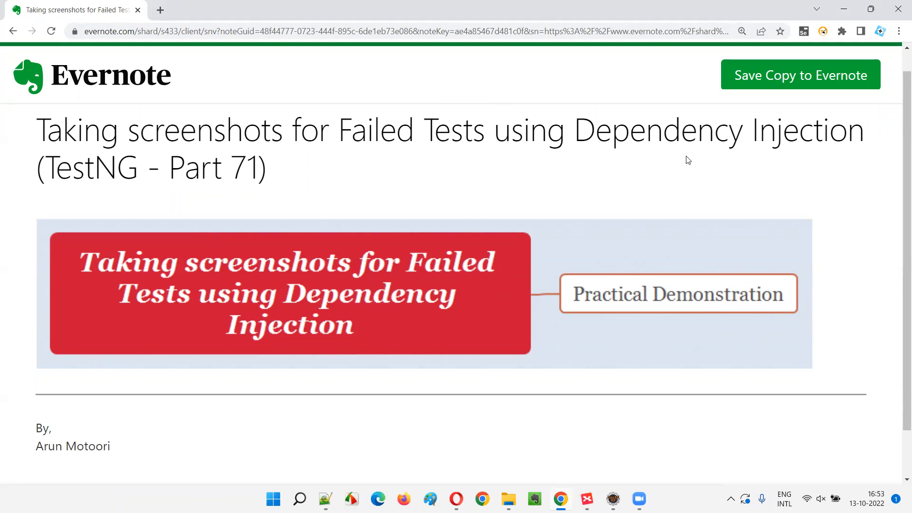
{"action": "mouse_move", "coordinate": [697, 169]}
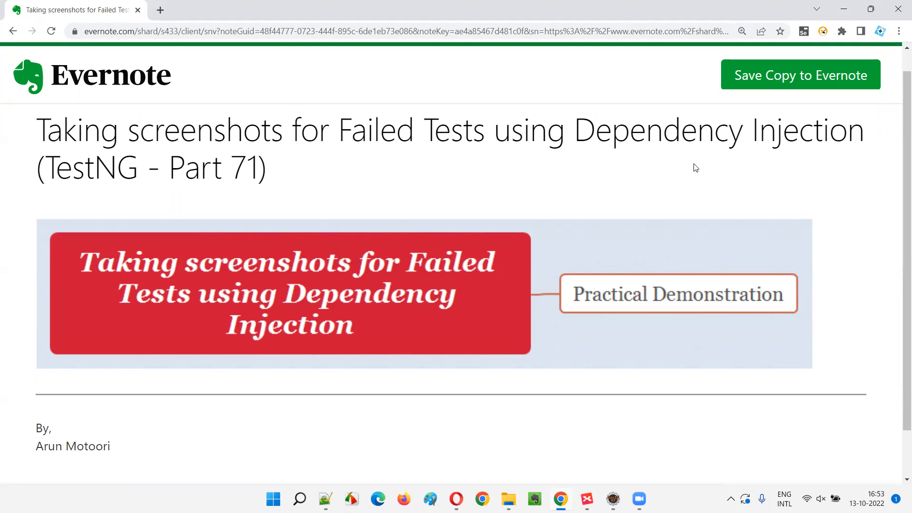
{"action": "mouse_move", "coordinate": [684, 155]}
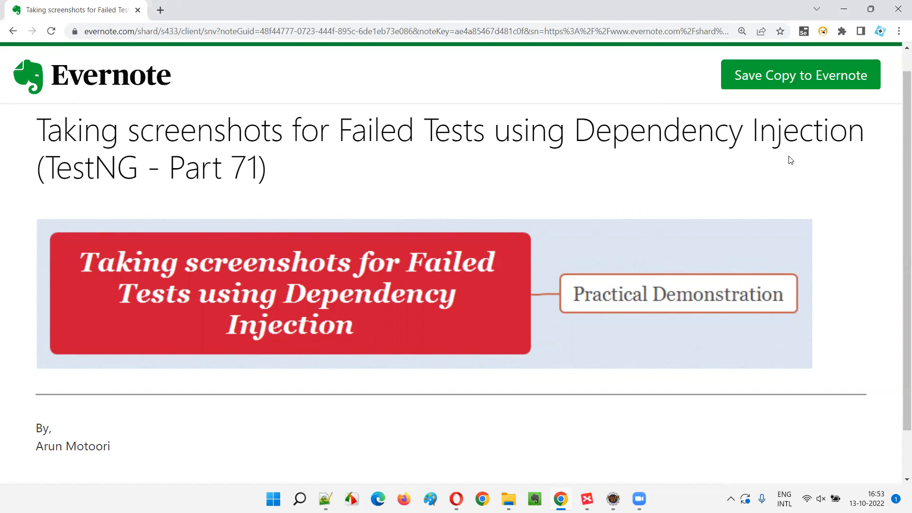
{"action": "mouse_move", "coordinate": [709, 159]}
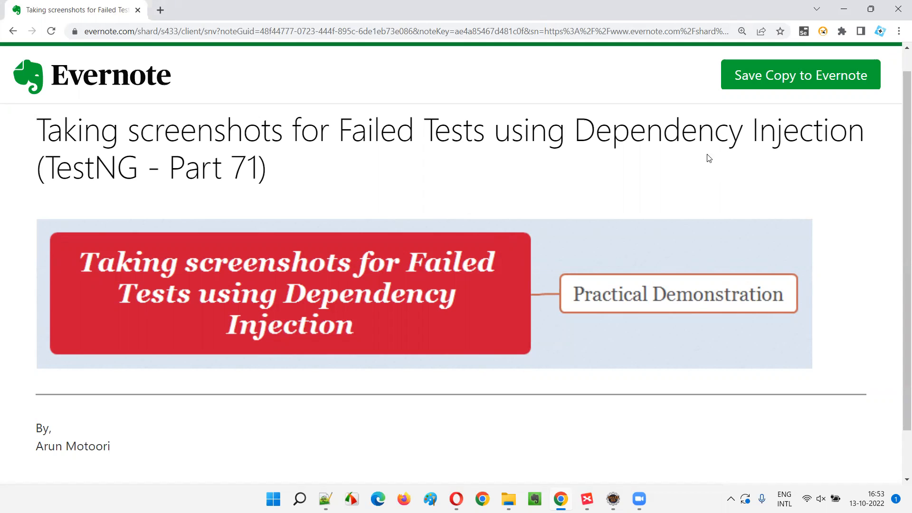
{"action": "mouse_move", "coordinate": [464, 162]}
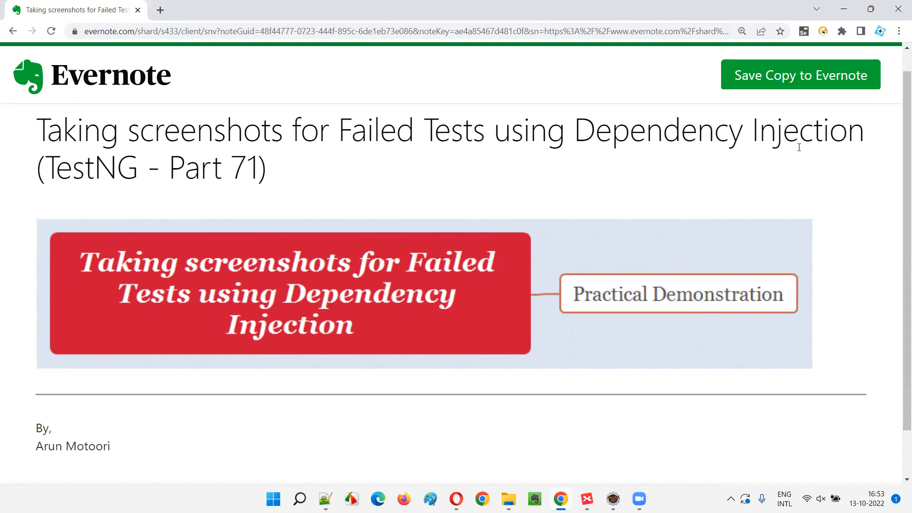
{"action": "mouse_move", "coordinate": [755, 165]}
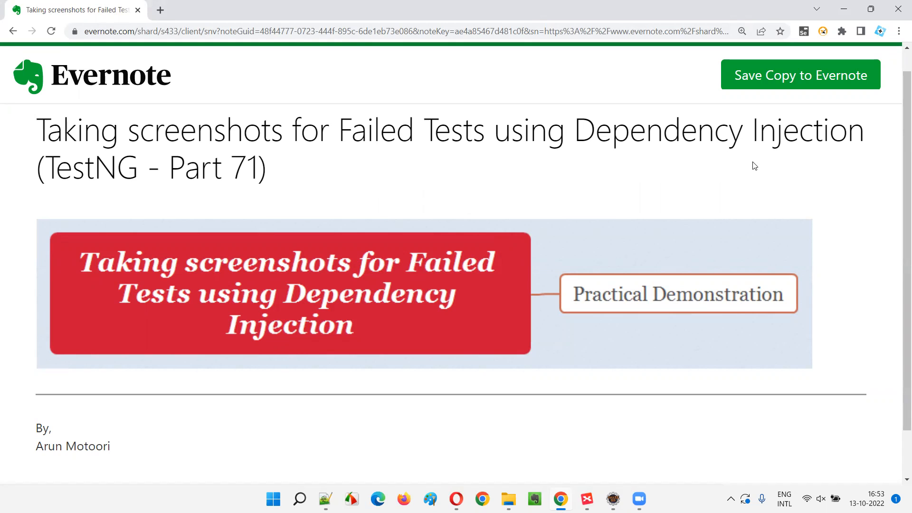
{"action": "mouse_move", "coordinate": [445, 206]}
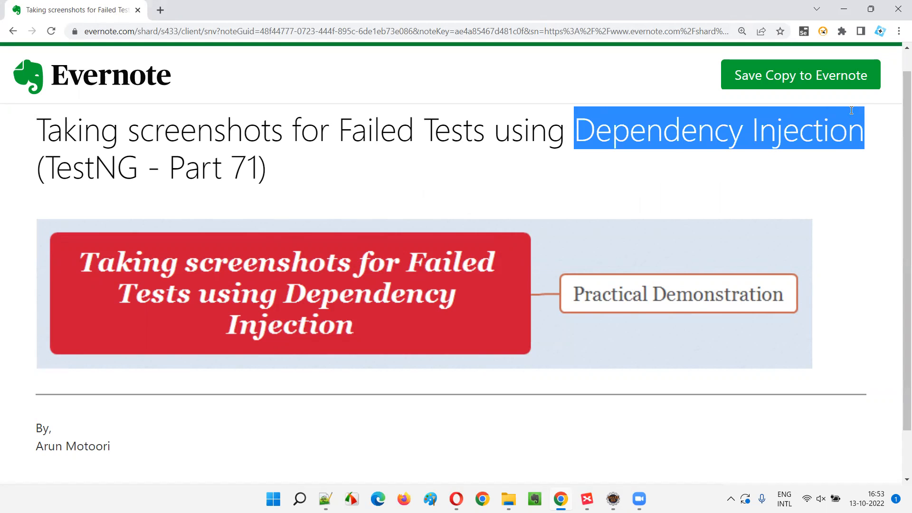
{"action": "mouse_move", "coordinate": [129, 197]}
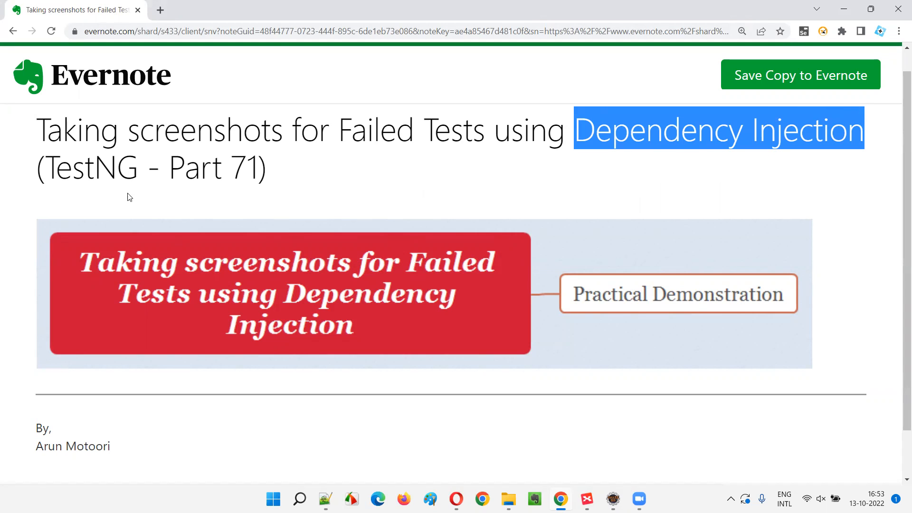
{"action": "mouse_move", "coordinate": [144, 179]}
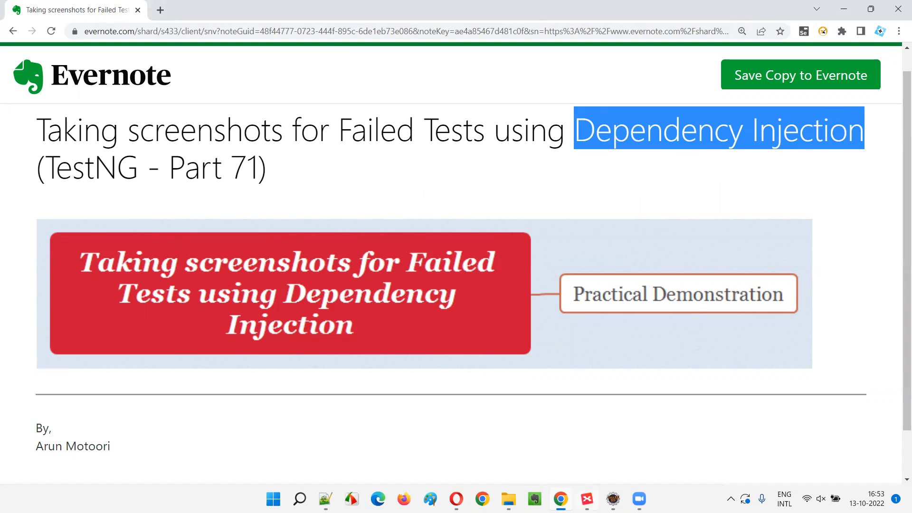
- Select TProj in Eclipse and widen Project Explorer so the Screenshots file names read fully, then select MyListeners.java
{"action": "left_click", "coordinate": [586, 499]}
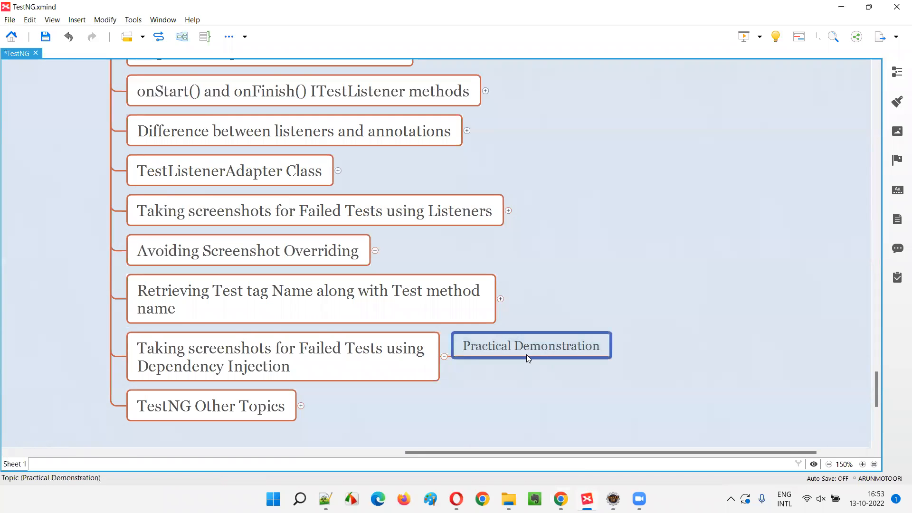
{"action": "left_click", "coordinate": [611, 499]}
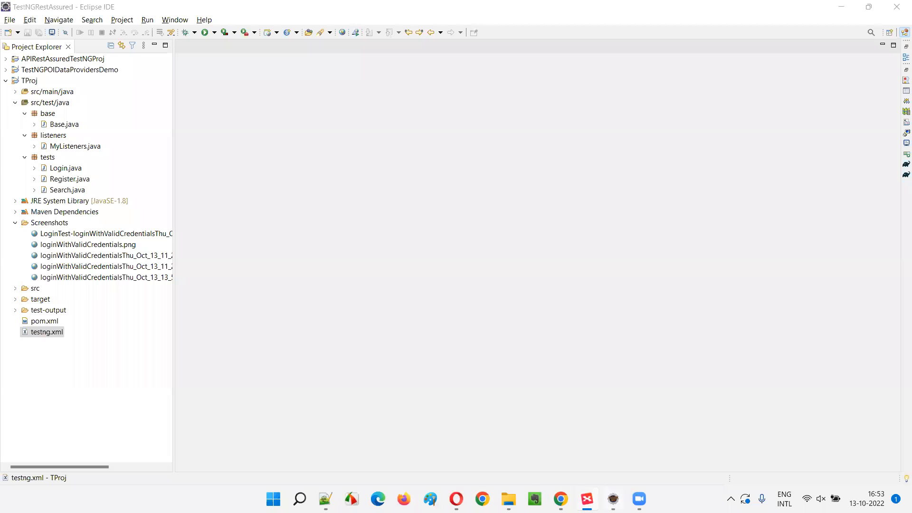
{"action": "left_click", "coordinate": [29, 79]}
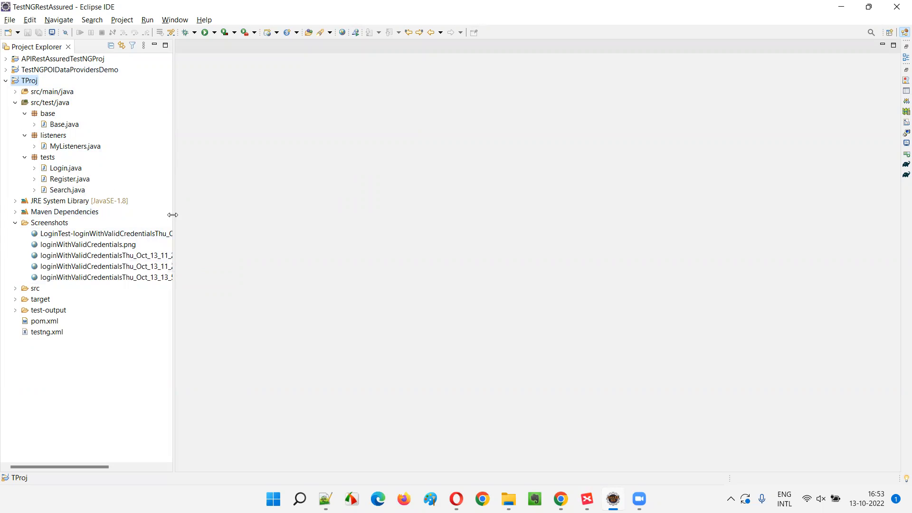
{"action": "left_click_drag", "start_coordinate": [171, 215], "coordinate": [268, 222]}
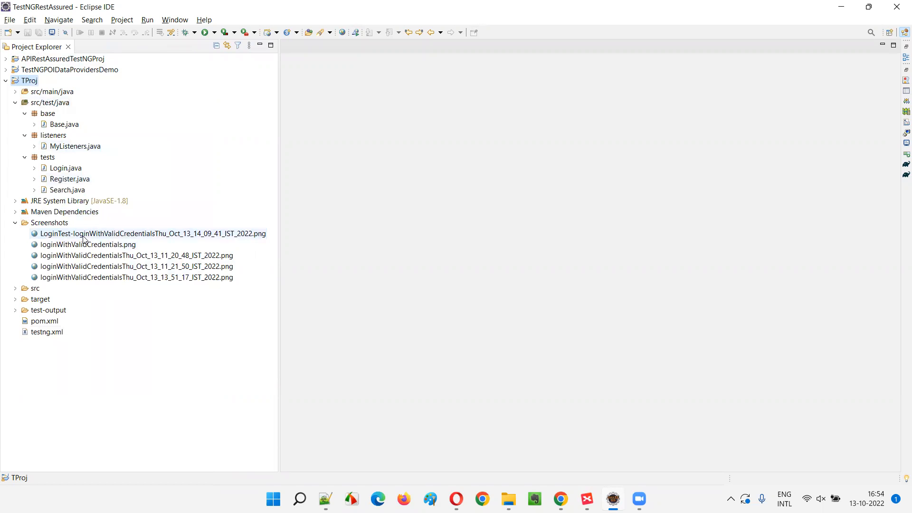
{"action": "mouse_move", "coordinate": [97, 267]}
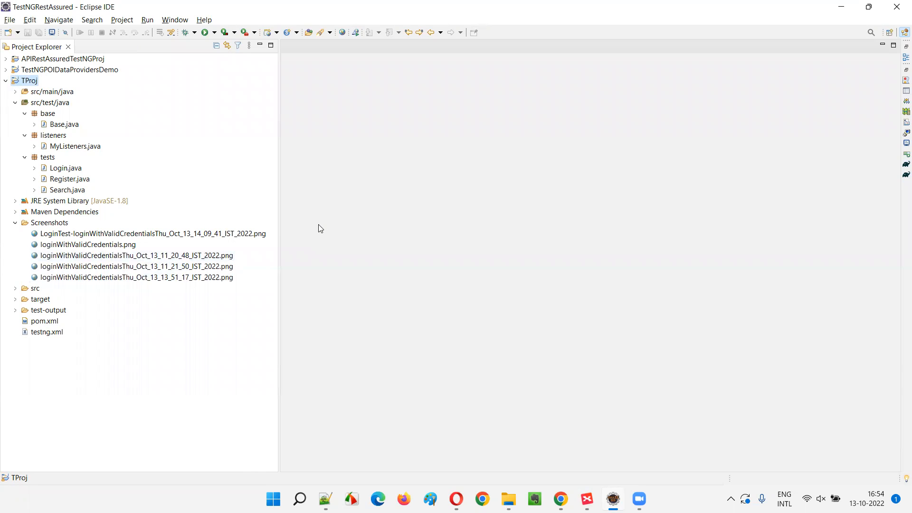
{"action": "mouse_move", "coordinate": [440, 287]}
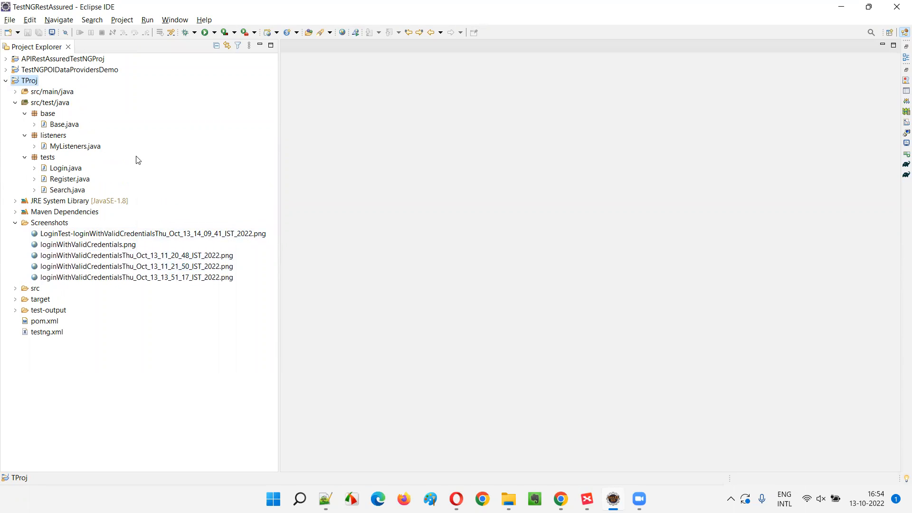
{"action": "left_click", "coordinate": [74, 146]}
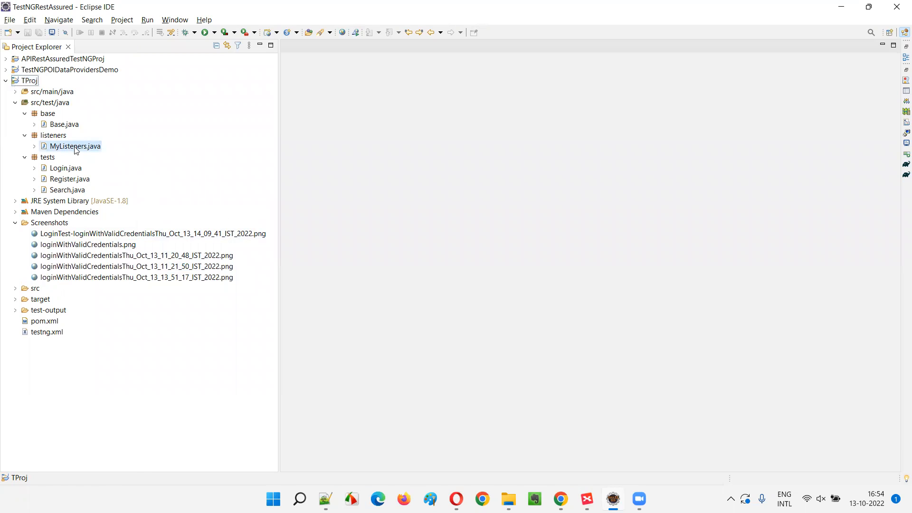
{"action": "left_click", "coordinate": [76, 146]}
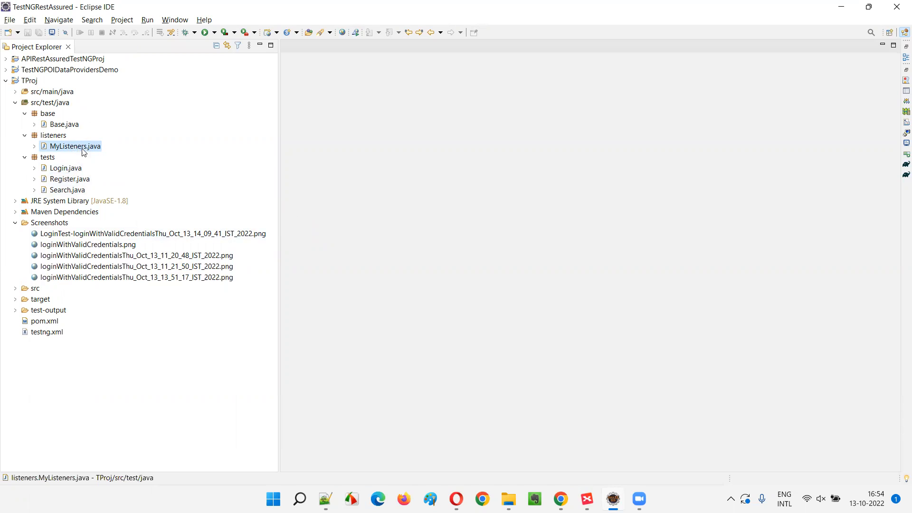
{"action": "mouse_move", "coordinate": [77, 159]}
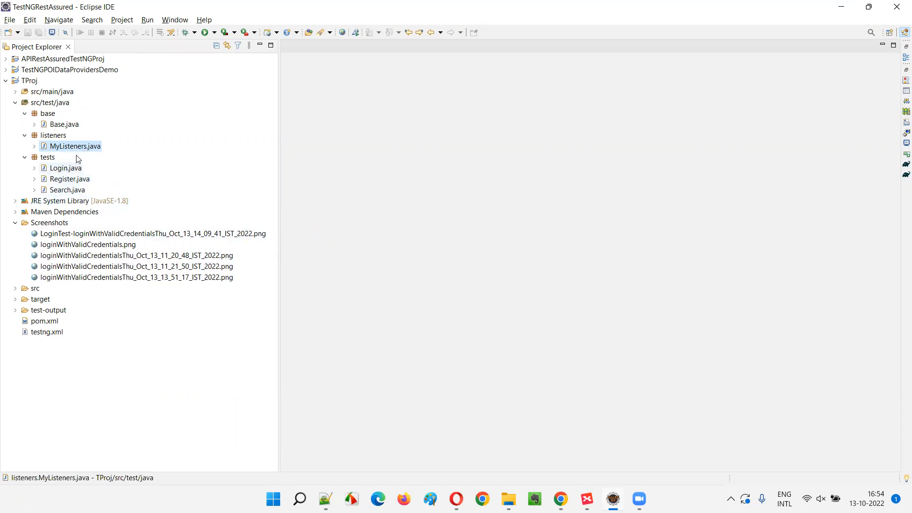
{"action": "mouse_move", "coordinate": [53, 329]}
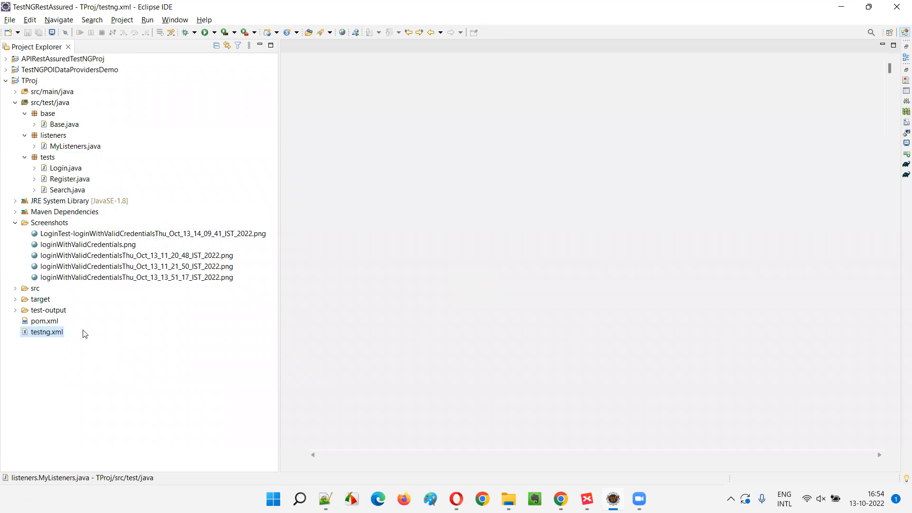
- Wrap the MyListeners <listeners> block of testng.xml in an XML comment and save the file
{"action": "double_click", "coordinate": [47, 332]}
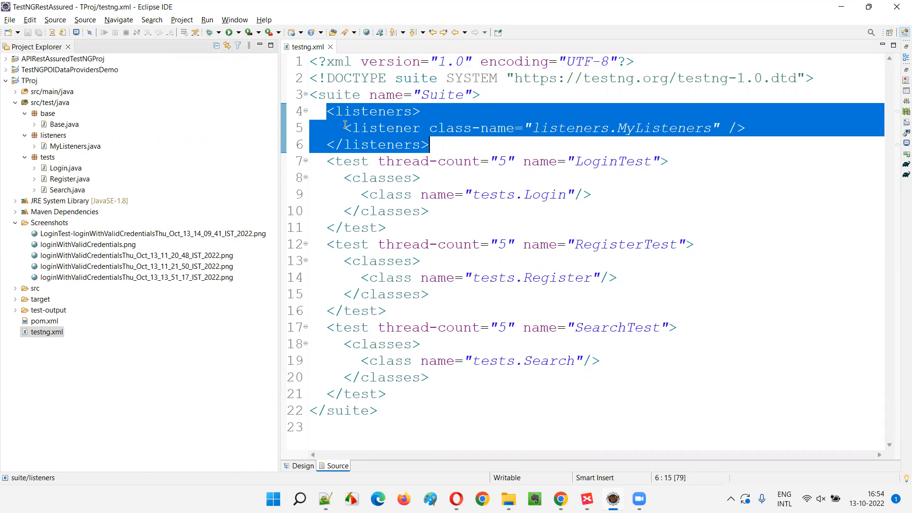
{"action": "left_click", "coordinate": [335, 111]}
{"action": "type", "text": "<"}
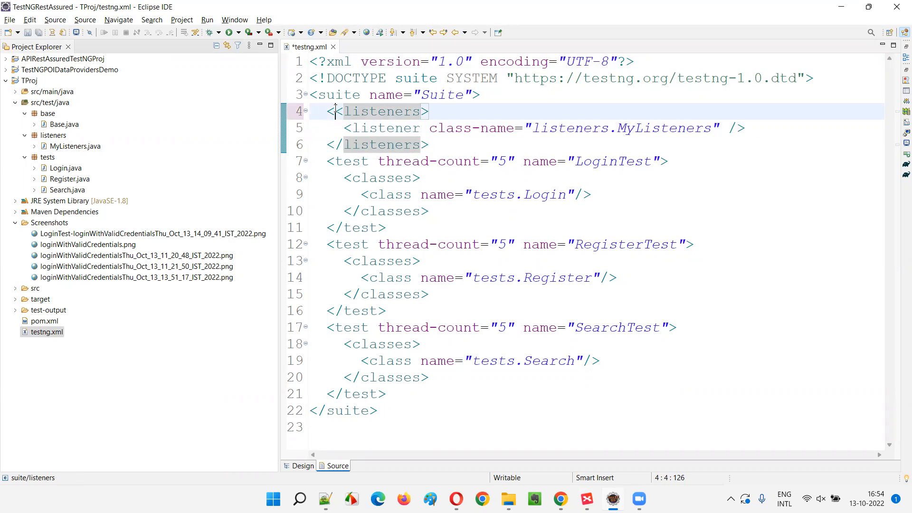
{"action": "type", "text": "!"}
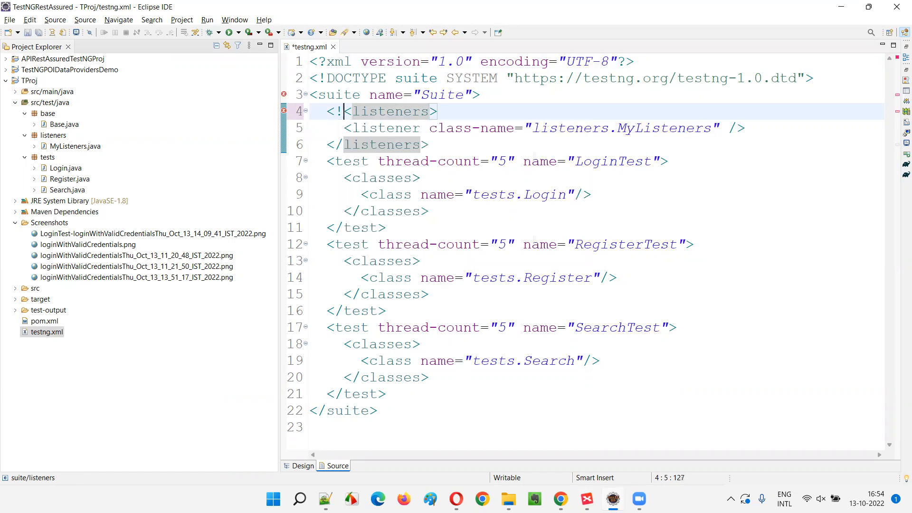
{"action": "type", "text": "--"}
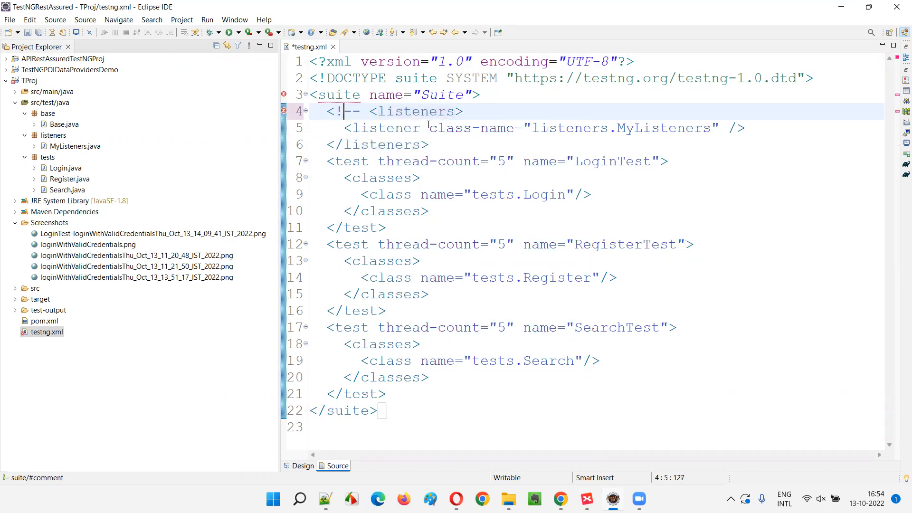
{"action": "type", "text": "-->"}
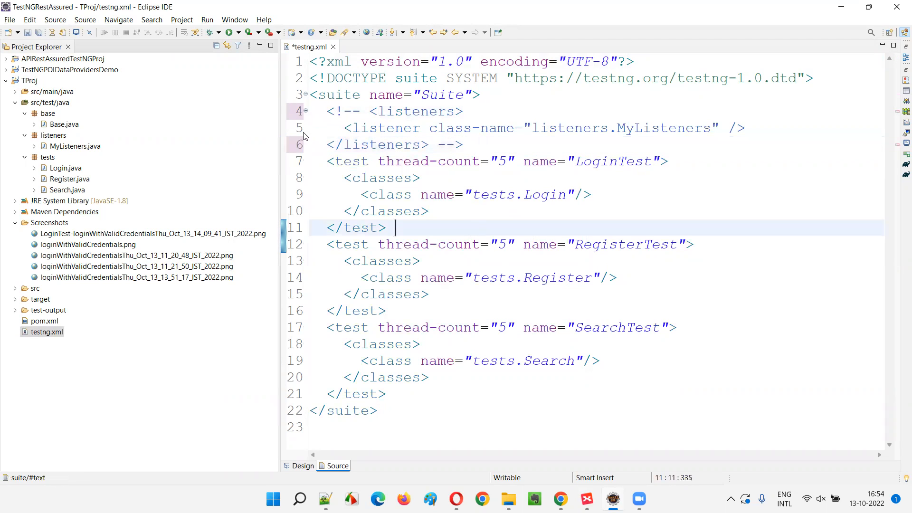
{"action": "left_click_drag", "start_coordinate": [327, 111], "coordinate": [463, 144]}
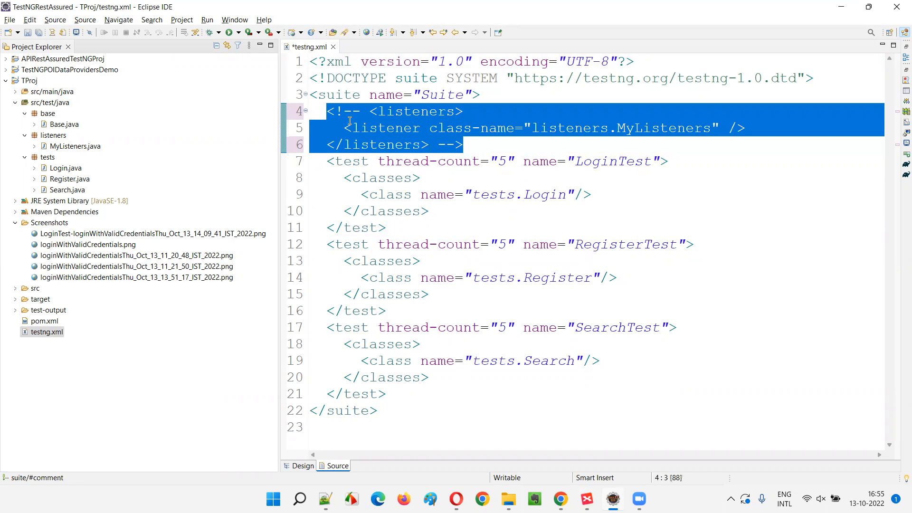
{"action": "left_click", "coordinate": [465, 144]}
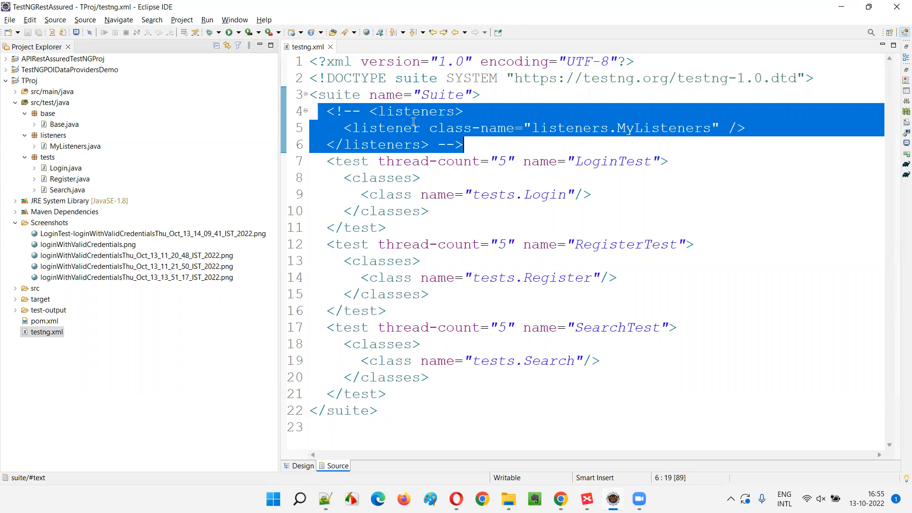
{"action": "mouse_move", "coordinate": [65, 169]}
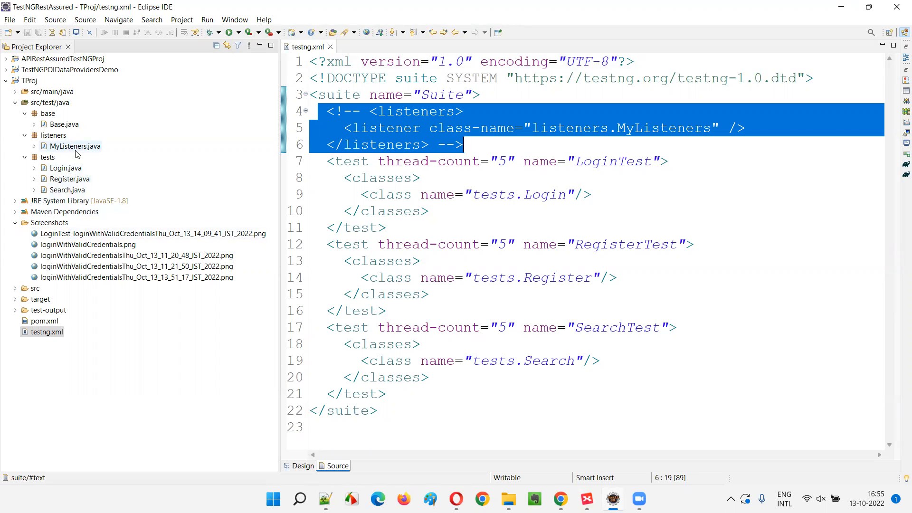
{"action": "mouse_move", "coordinate": [76, 151]}
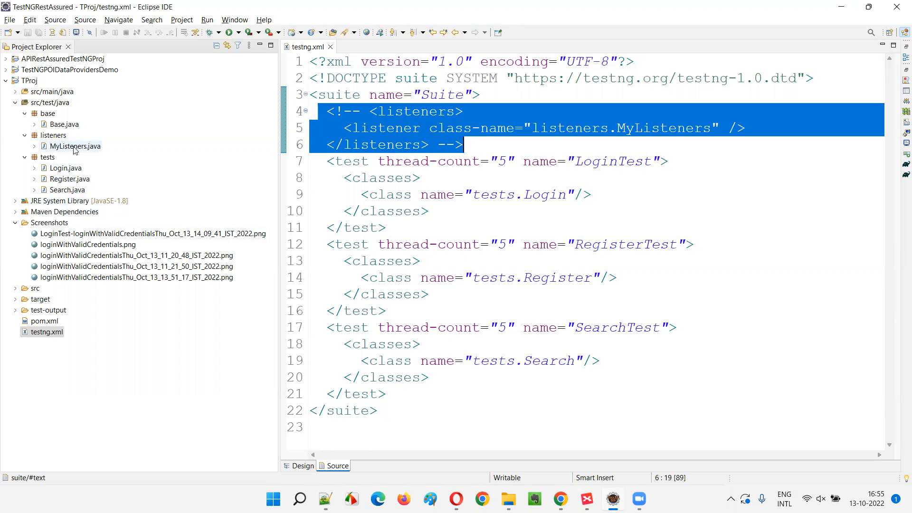
{"action": "mouse_move", "coordinate": [85, 160]}
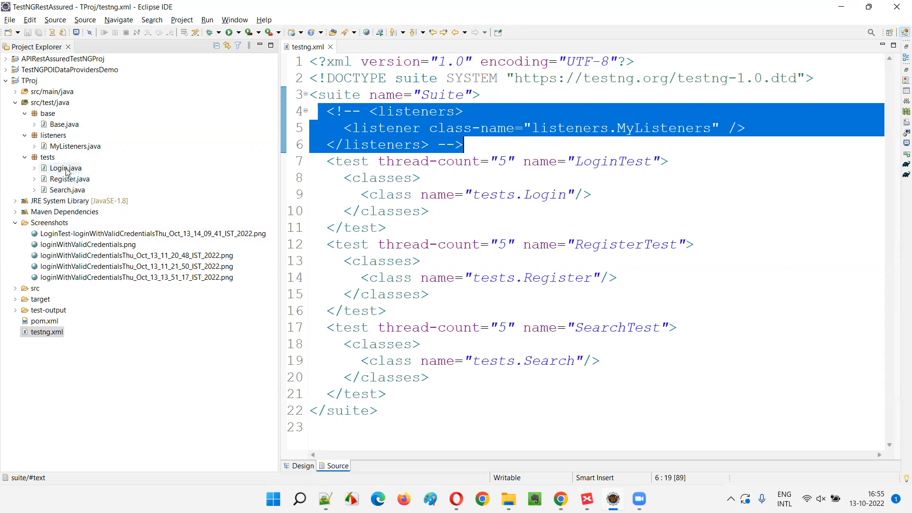
{"action": "mouse_move", "coordinate": [65, 170]}
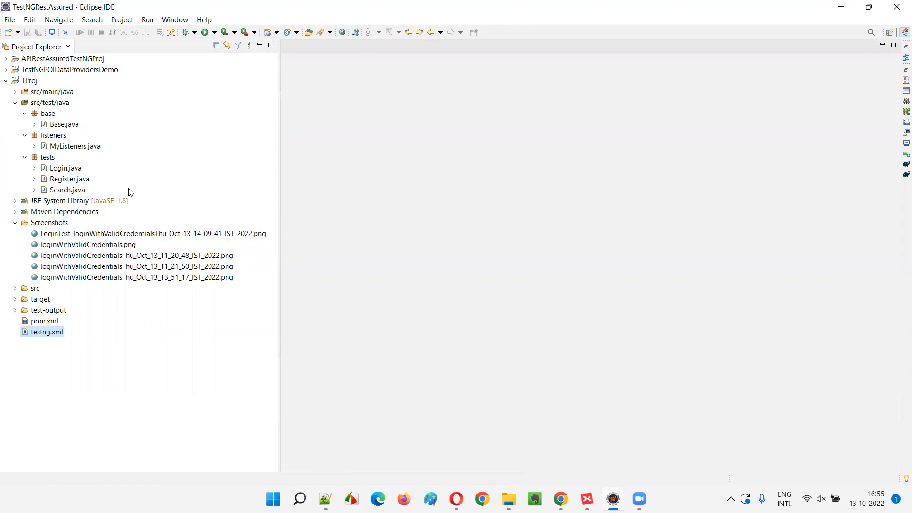
{"action": "mouse_move", "coordinate": [167, 193]}
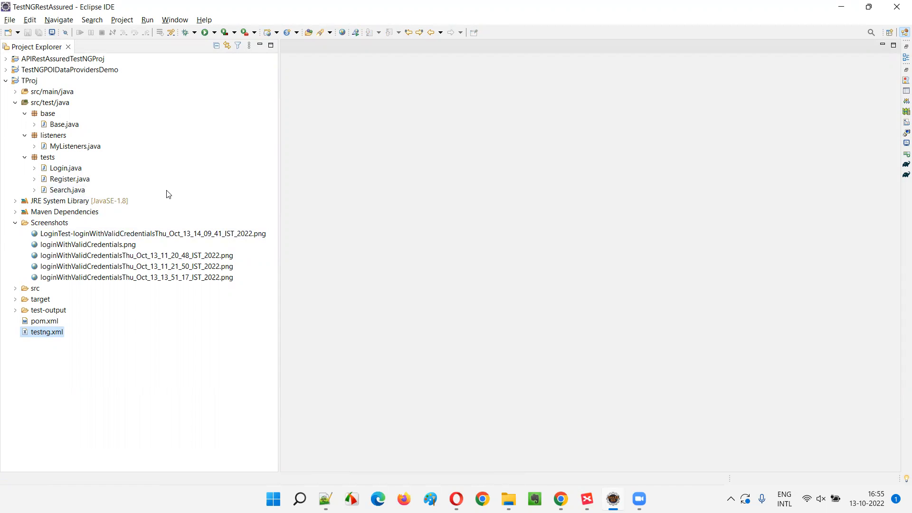
- Open Login.java from the tests package and scroll through its setup, tearDown and login test methods
{"action": "left_click", "coordinate": [63, 124]}
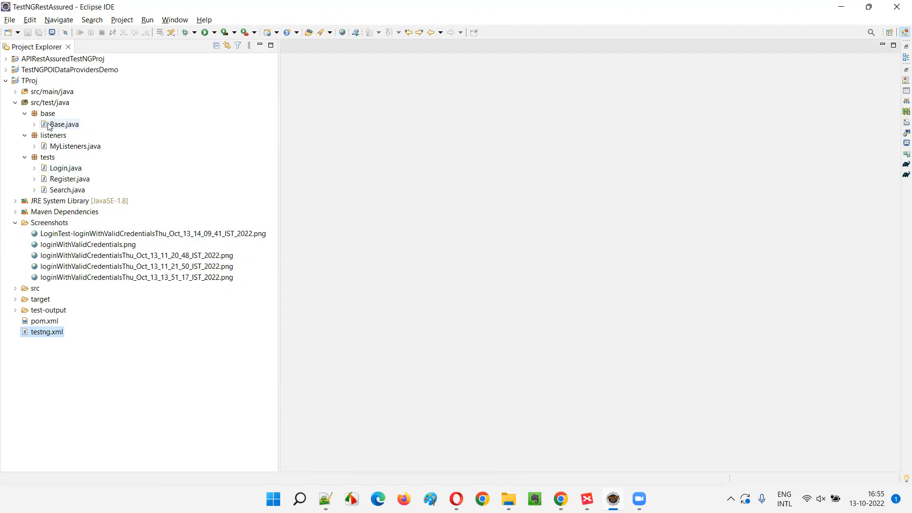
{"action": "double_click", "coordinate": [67, 169]}
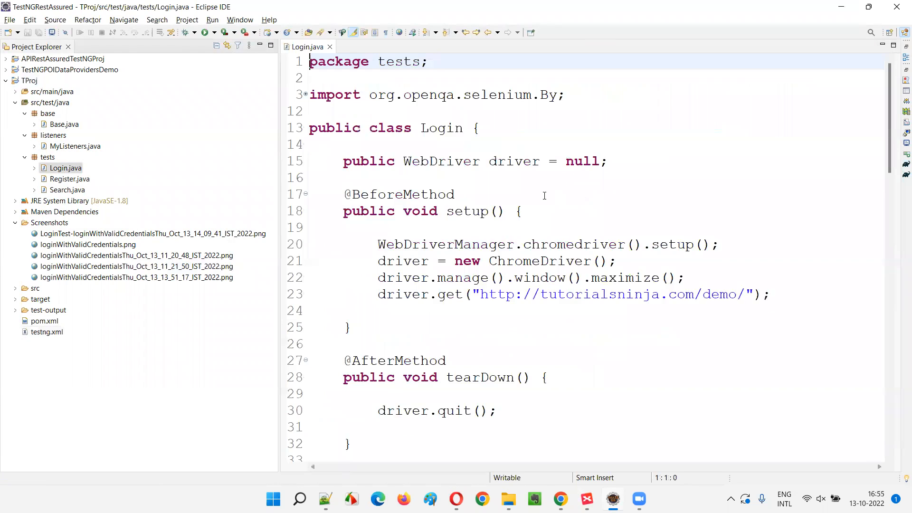
{"action": "scroll", "scroll_direction": "down", "scroll_amount": 3}
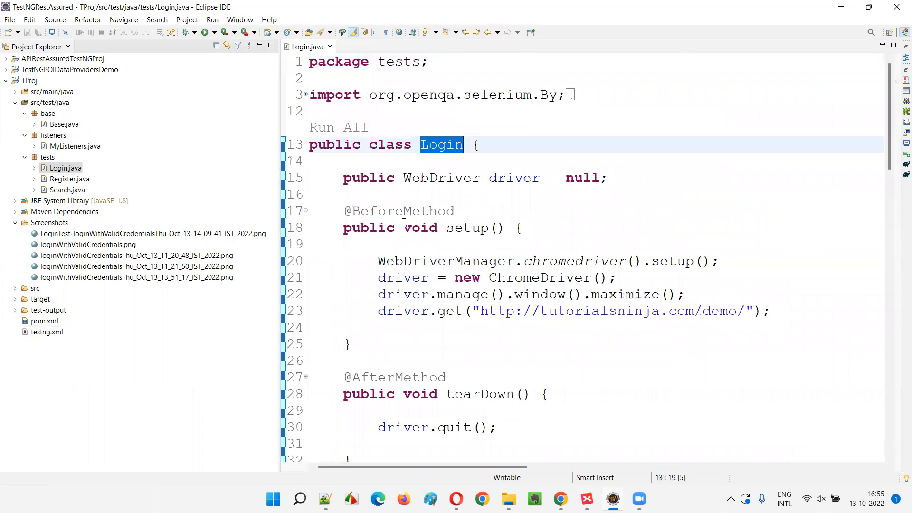
{"action": "left_click_drag", "start_coordinate": [343, 361], "coordinate": [430, 427]}
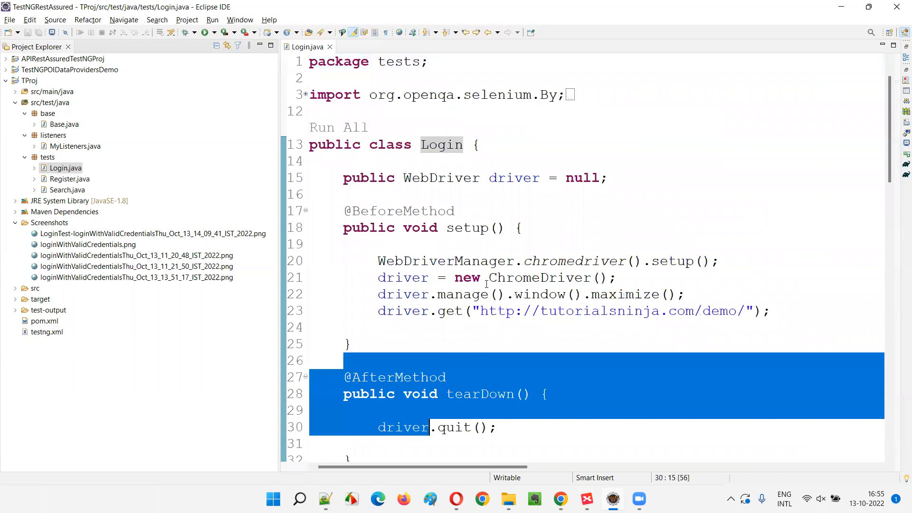
{"action": "scroll", "scroll_direction": "down", "scroll_amount": 3}
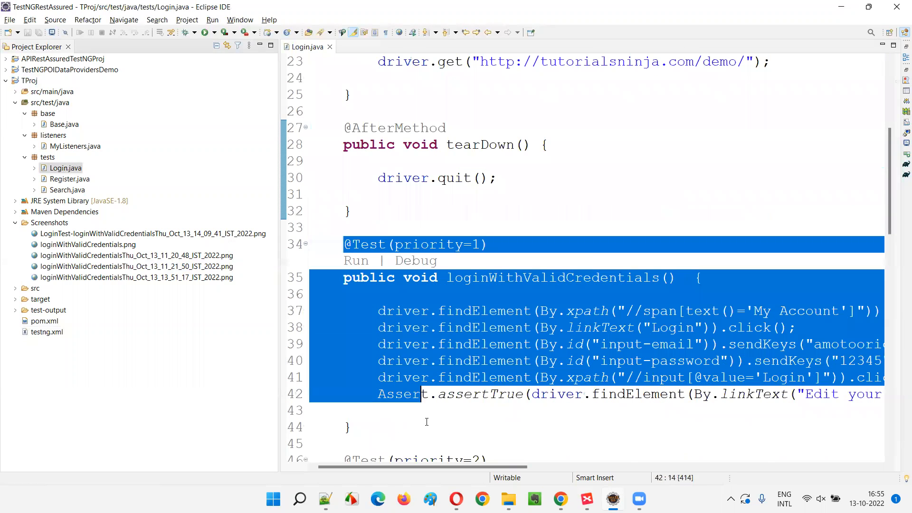
{"action": "scroll", "scroll_direction": "down", "scroll_amount": 3}
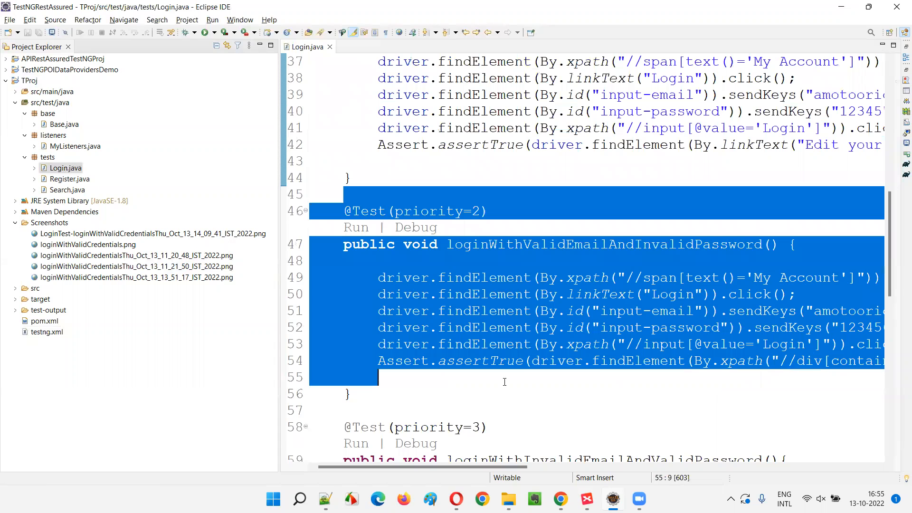
{"action": "scroll", "scroll_direction": "down", "scroll_amount": 3}
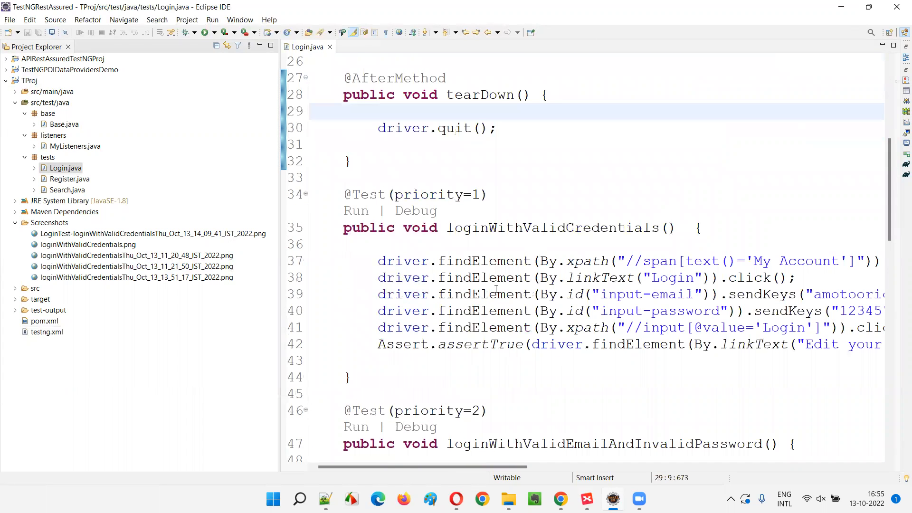
{"action": "scroll", "scroll_direction": "up", "scroll_amount": 3}
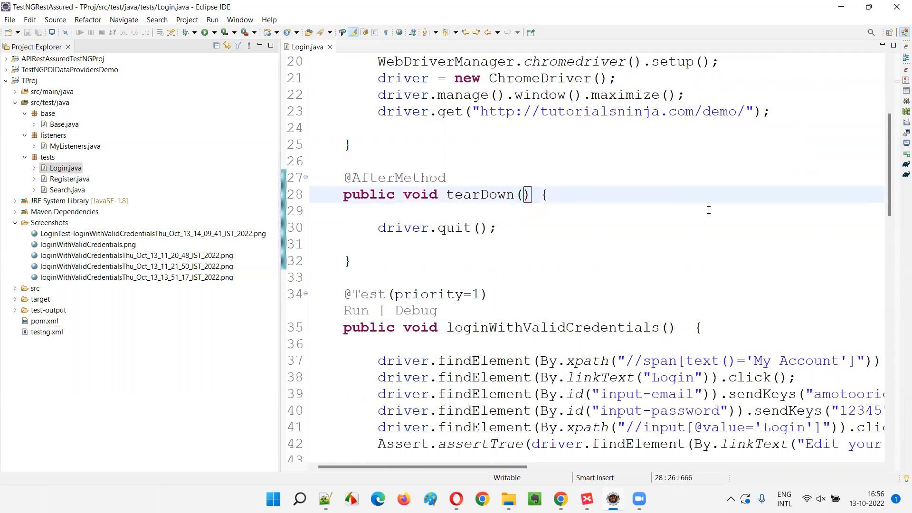
- Add an 'ITestResult result' parameter to tearDown, copied from MyListeners.onTestStart
{"action": "type", "text": "I"}
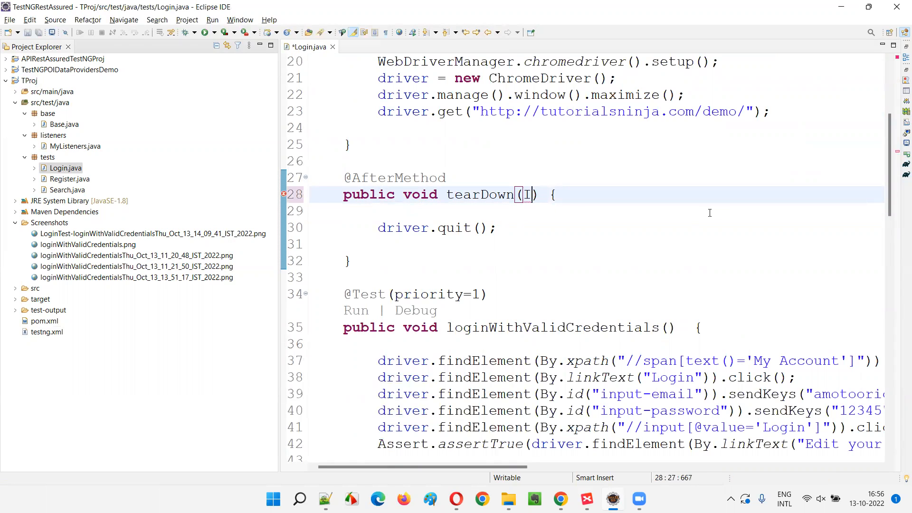
{"action": "type", "text": "Test"}
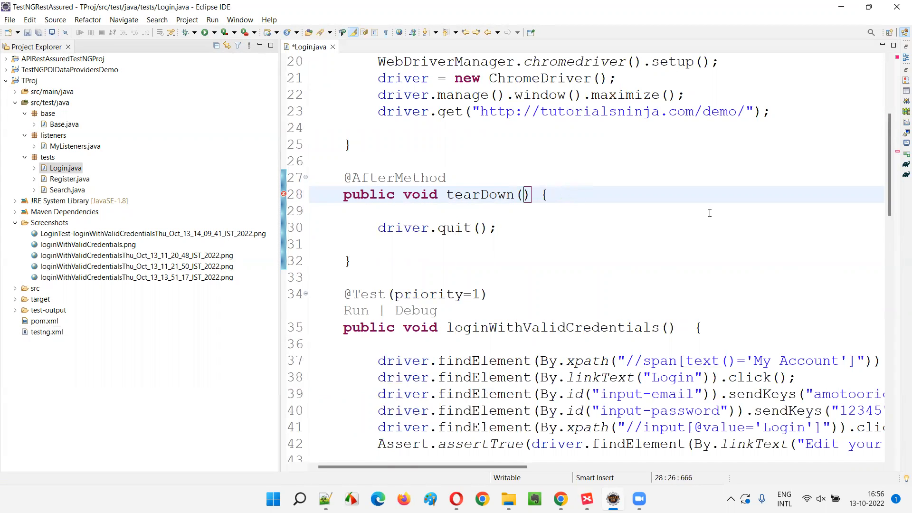
{"action": "left_click", "coordinate": [75, 146]}
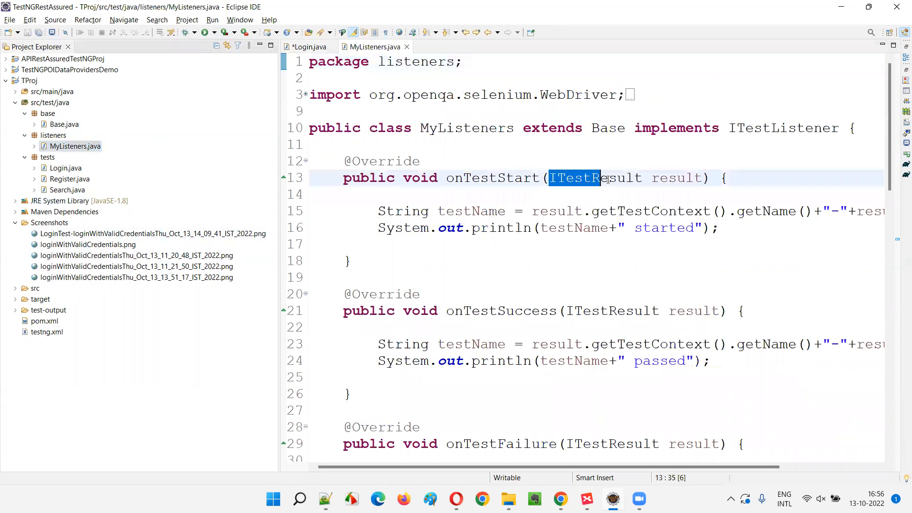
{"action": "left_click", "coordinate": [311, 47]}
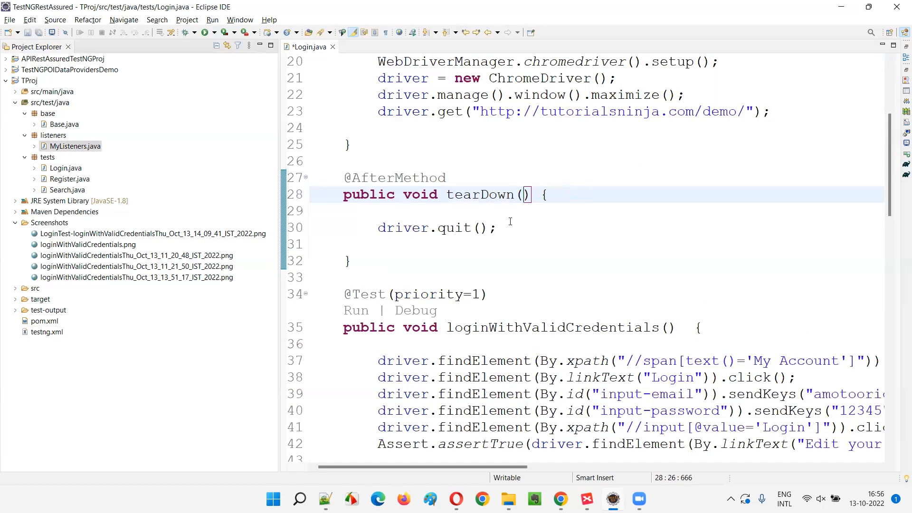
{"action": "left_click", "coordinate": [75, 147]}
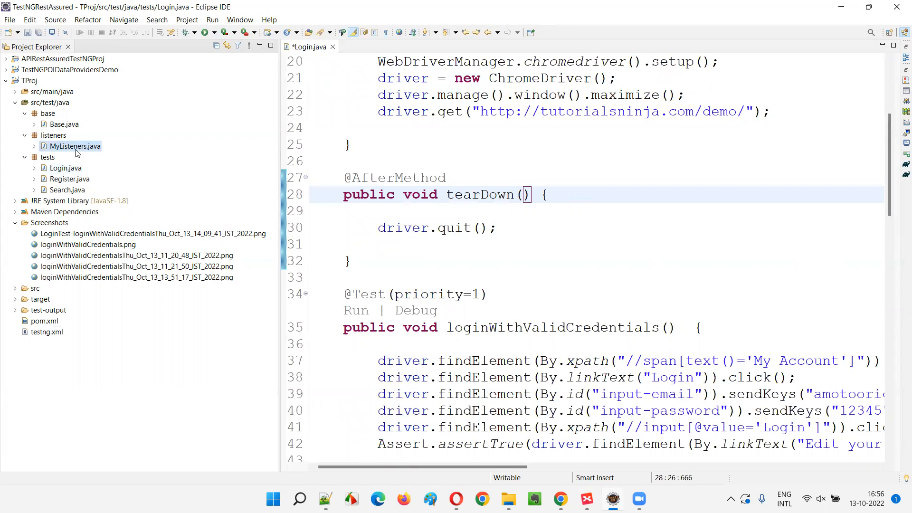
{"action": "double_click", "coordinate": [71, 146]}
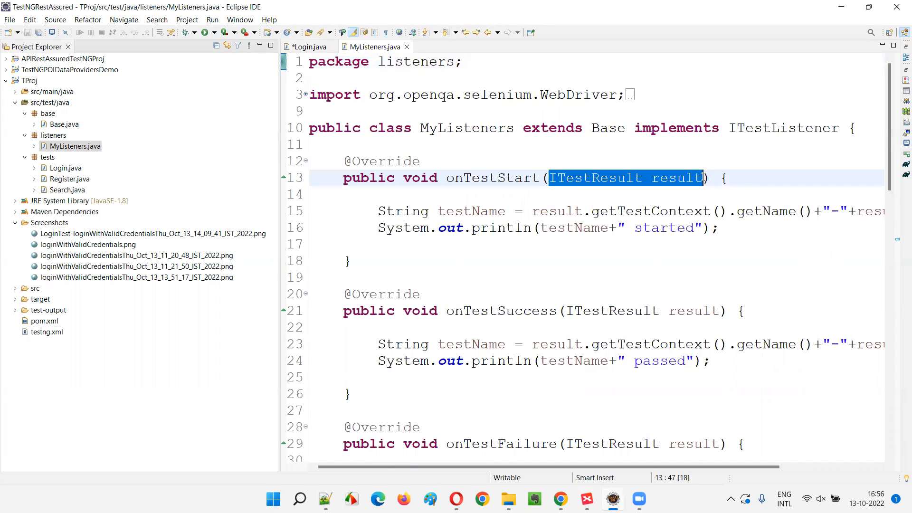
{"action": "mouse_move", "coordinate": [407, 46]}
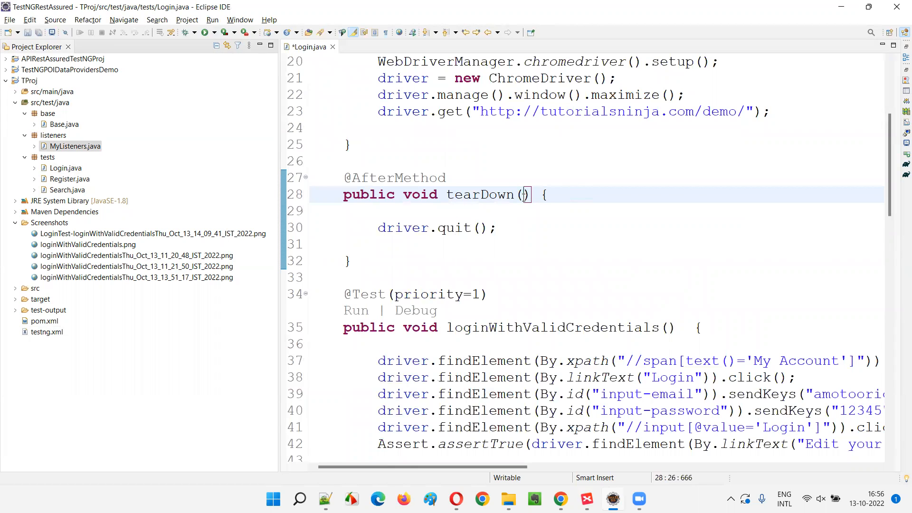
{"action": "type", "text": "ITestResult result"}
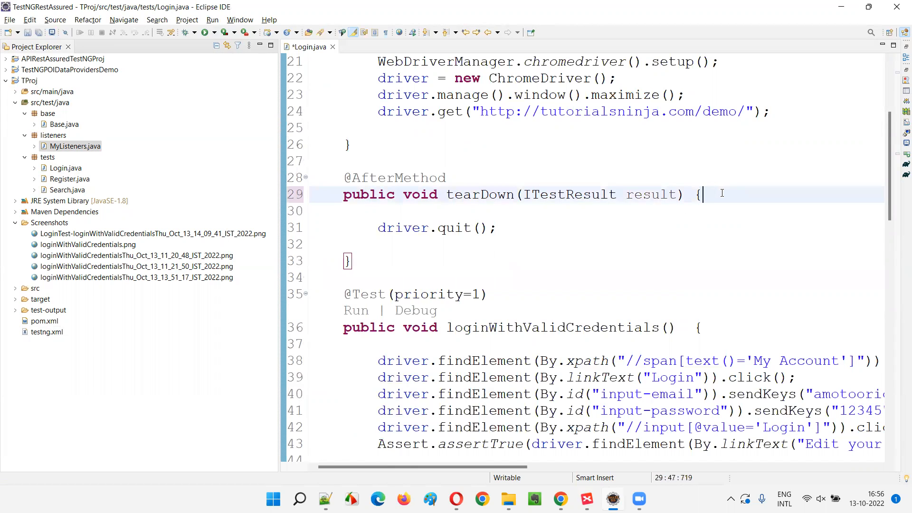
- Declare String testName = result.getName(); inside tearDown
{"action": "type", "text": "String testName ="}
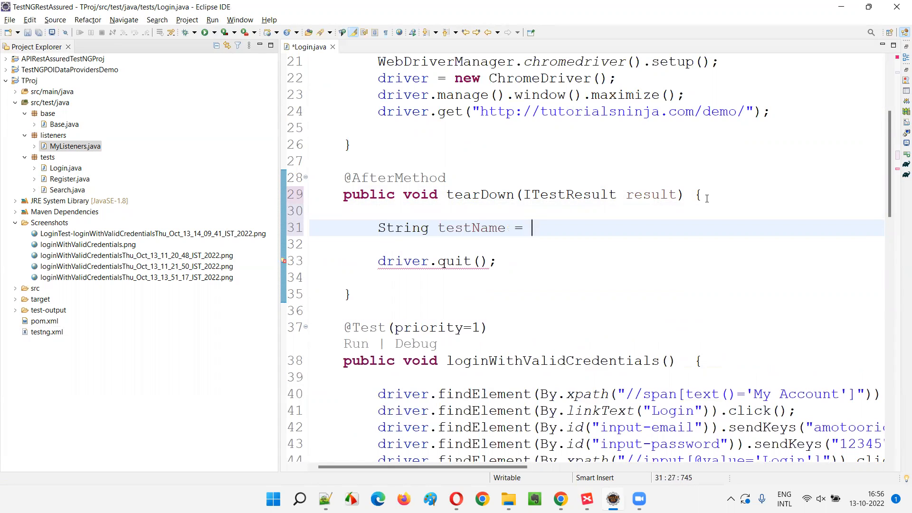
{"action": "type", "text": "result.getName("}
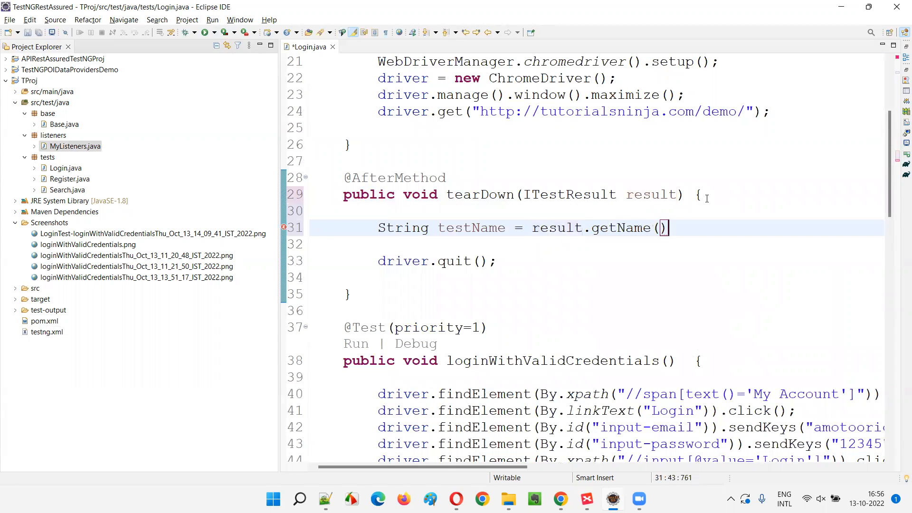
{"action": "type", "text": ";"}
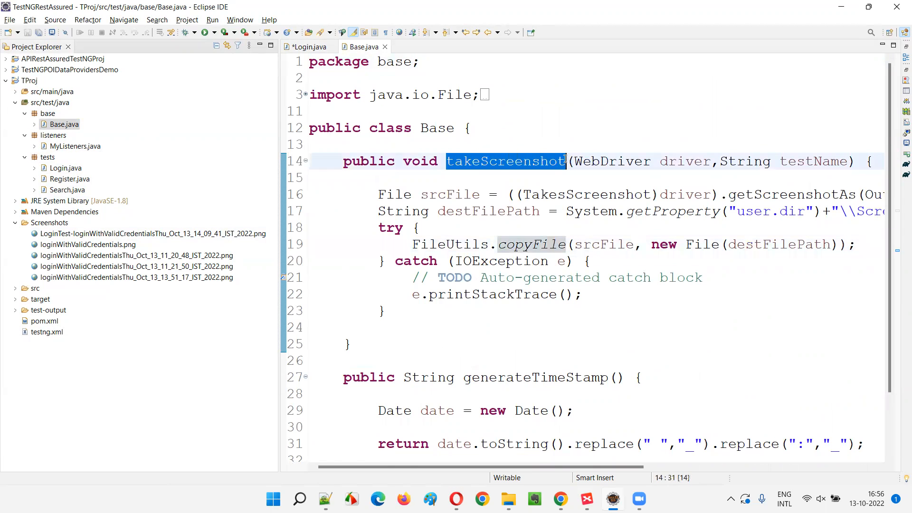
- Make the Login class extend Base, keeping tearDown's ITestResult result parameter
{"action": "left_click", "coordinate": [307, 46]}
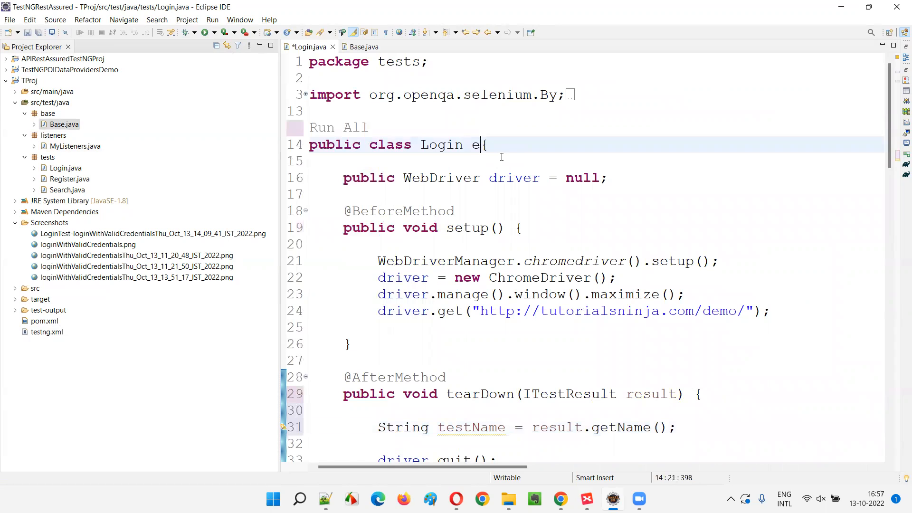
{"action": "type", "text": "xtends Ba"}
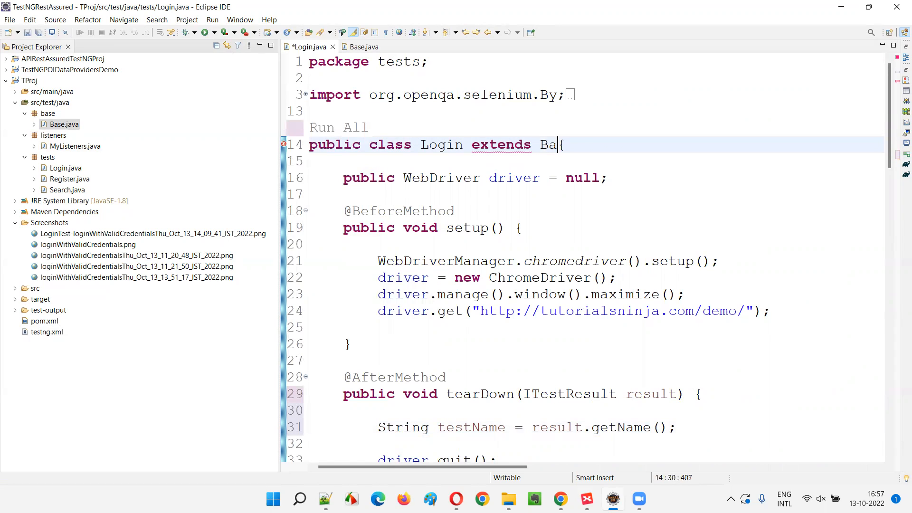
{"action": "type", "text": "se"}
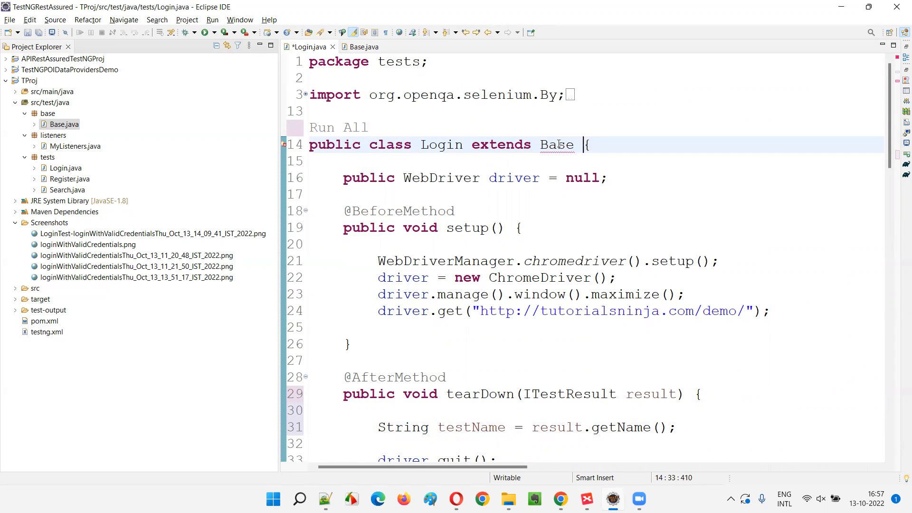
{"action": "left_click", "coordinate": [557, 144]}
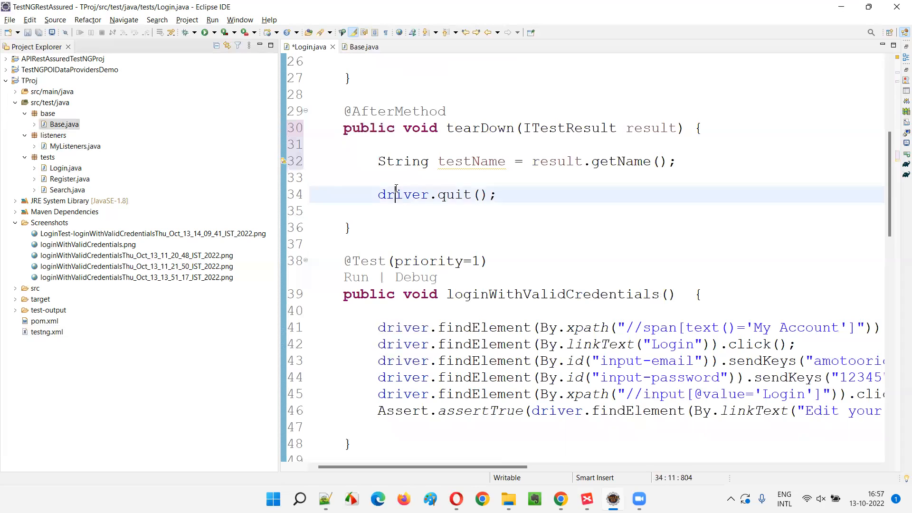
{"action": "type", "text": "ITestResult result"}
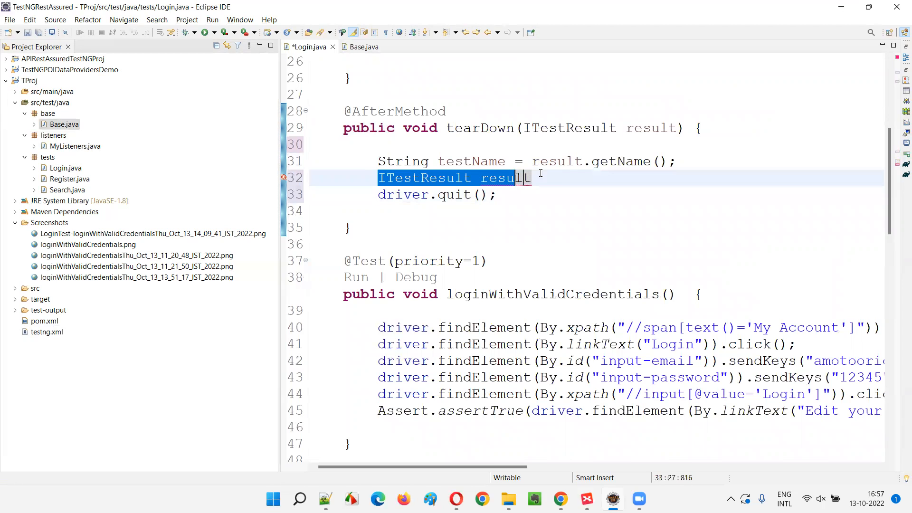
- Check takeScreenshot's driver parameter in Base.java, then call takeScreenshot(driver, testName) in tearDown
{"action": "left_click", "coordinate": [363, 46]}
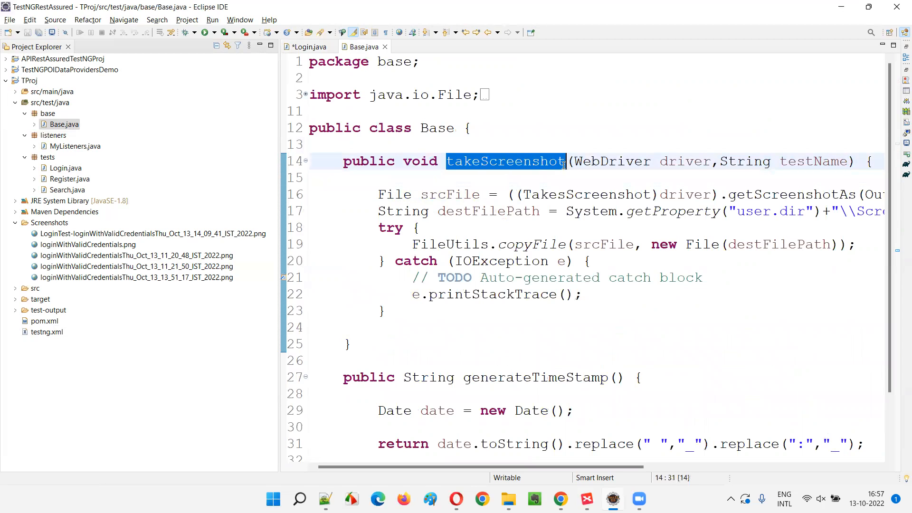
{"action": "double_click", "coordinate": [685, 161]}
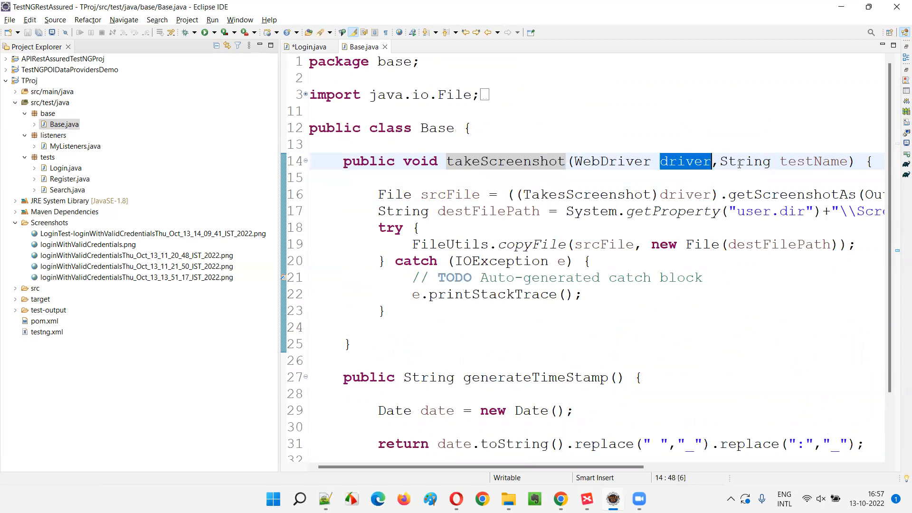
{"action": "left_click", "coordinate": [308, 47]}
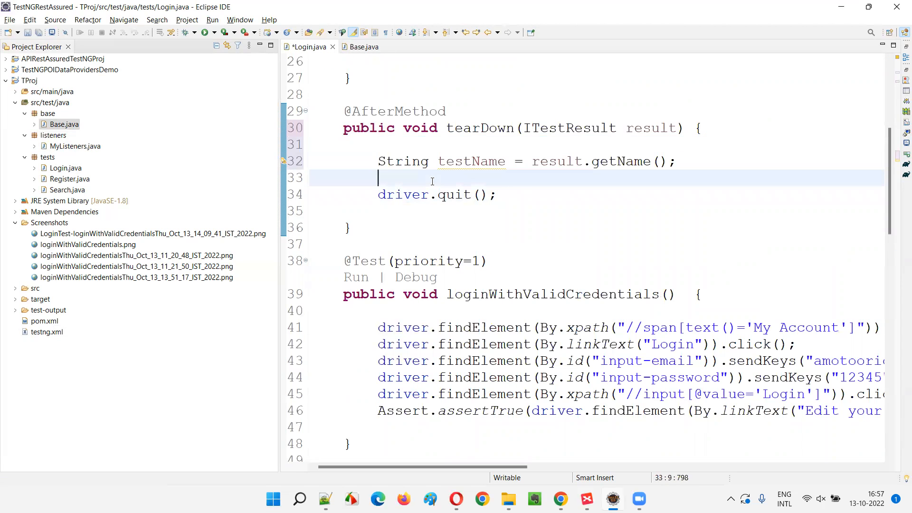
{"action": "type", "text": "takeScreenshot"}
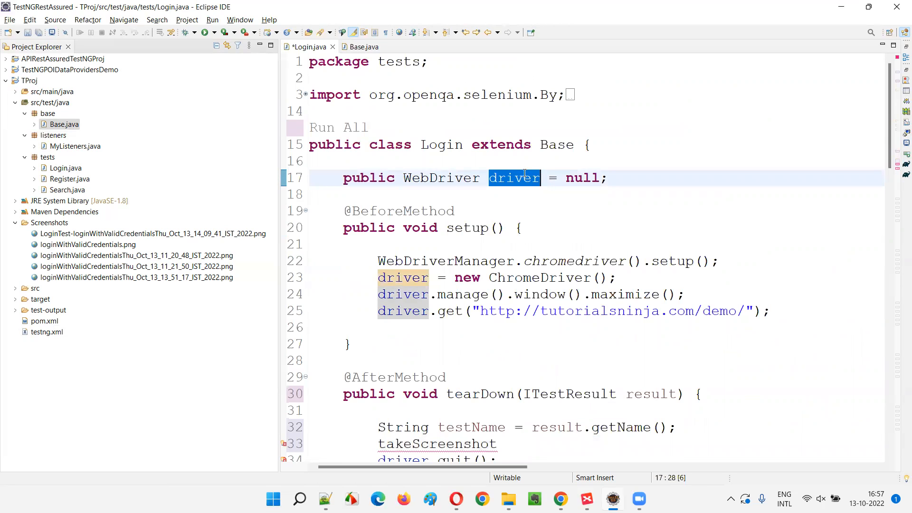
{"action": "scroll", "scroll_direction": "down", "scroll_amount": 3}
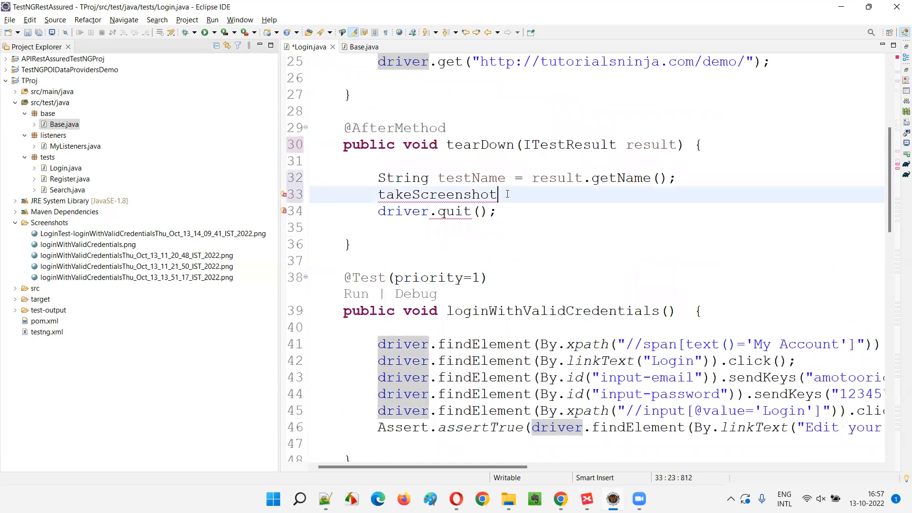
{"action": "type", "text": "(driver,"}
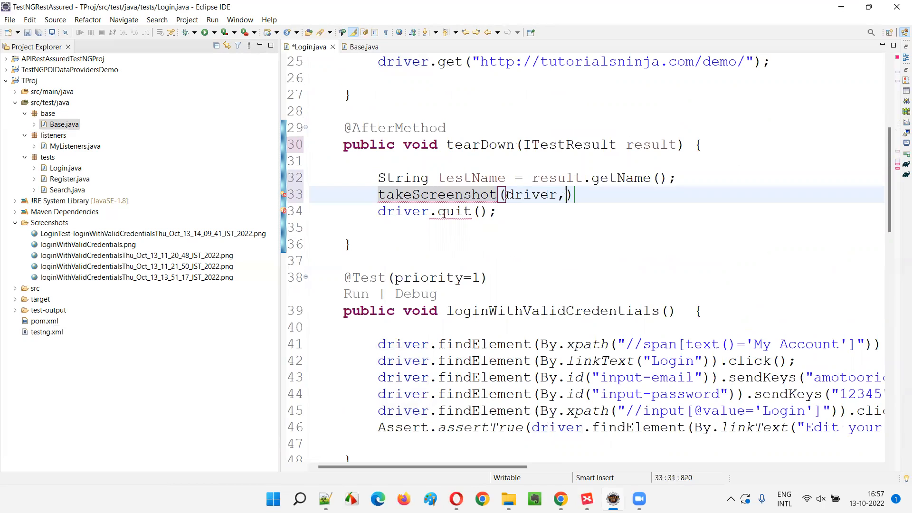
{"action": "type", "text": "testName"}
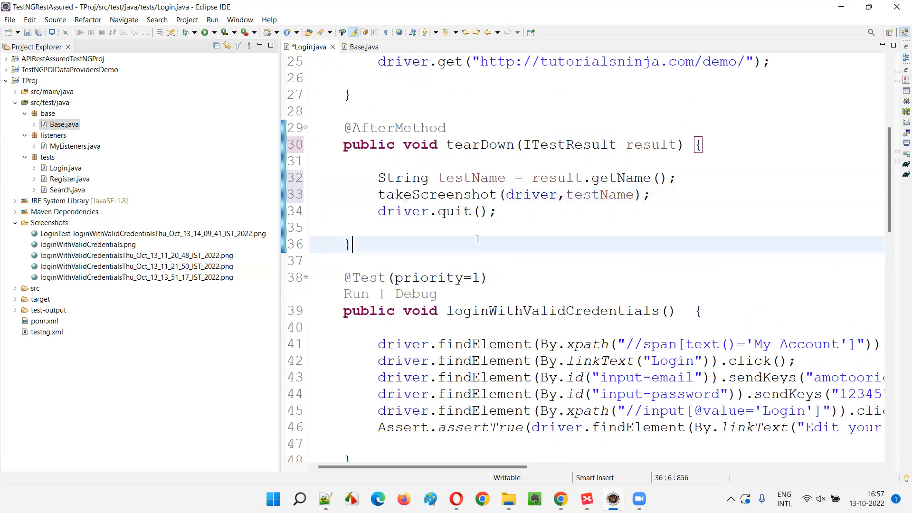
{"action": "left_click_drag", "start_coordinate": [378, 178], "coordinate": [650, 194]}
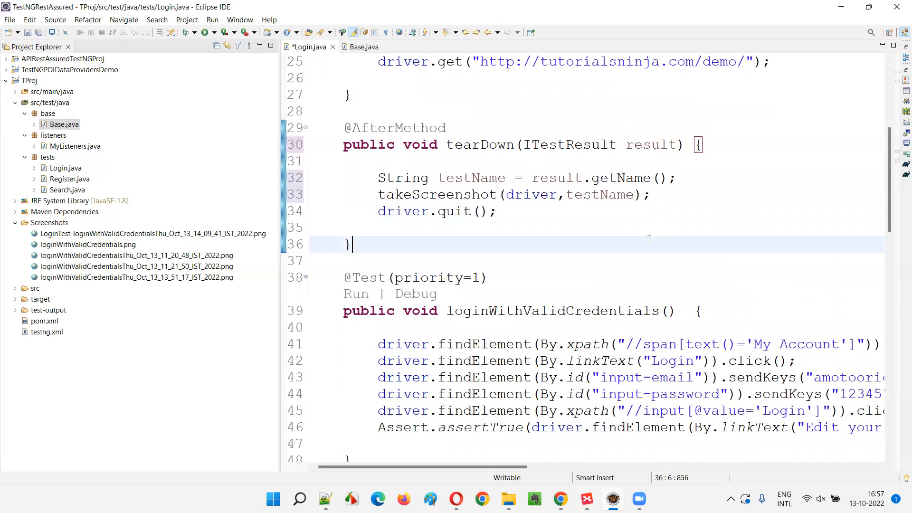
{"action": "left_click_drag", "start_coordinate": [382, 278], "coordinate": [492, 410]}
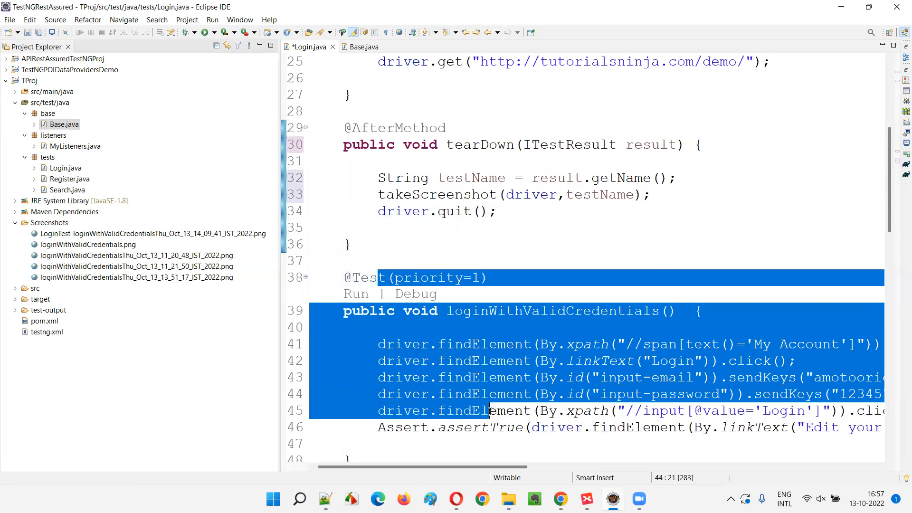
{"action": "left_click", "coordinate": [404, 240]}
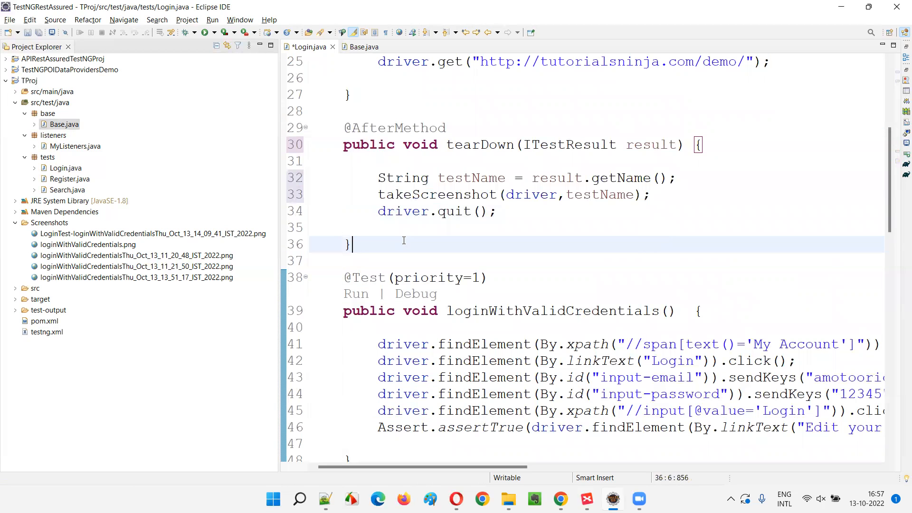
{"action": "left_click_drag", "start_coordinate": [496, 310], "coordinate": [592, 427]}
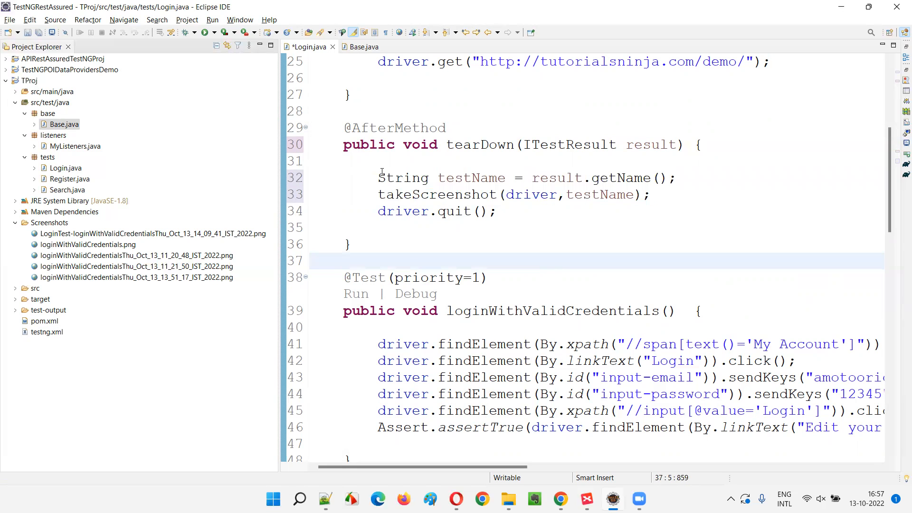
{"action": "left_click_drag", "start_coordinate": [377, 178], "coordinate": [649, 194]}
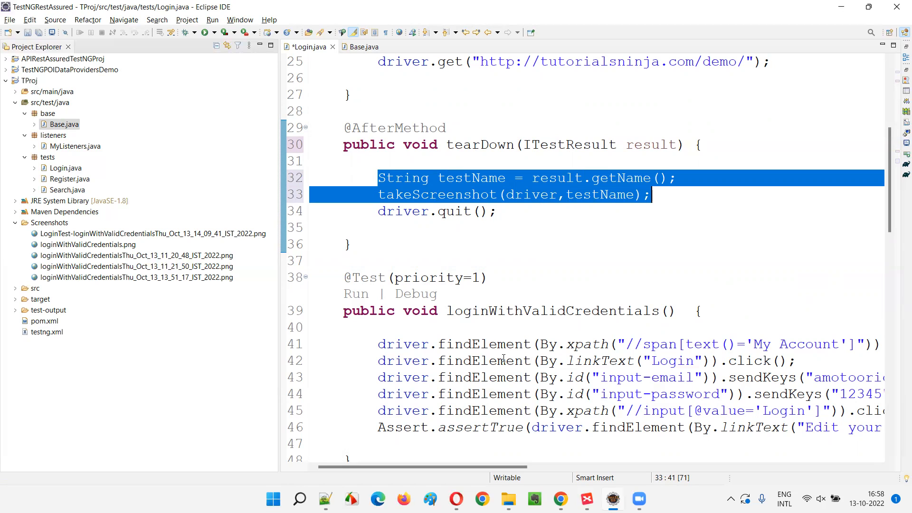
{"action": "mouse_move", "coordinate": [499, 344]}
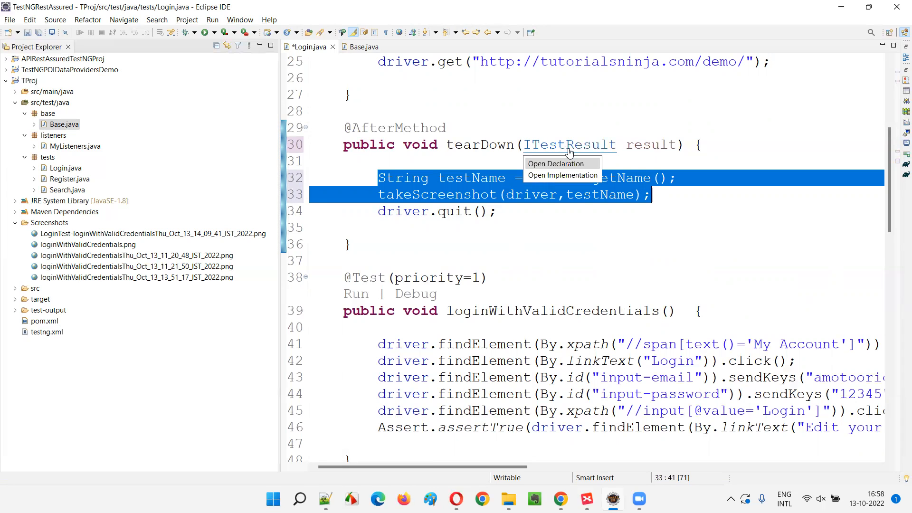
- Open the ITestResult interface declaration and point out its FAILURE status constant
{"action": "left_click", "coordinate": [557, 164]}
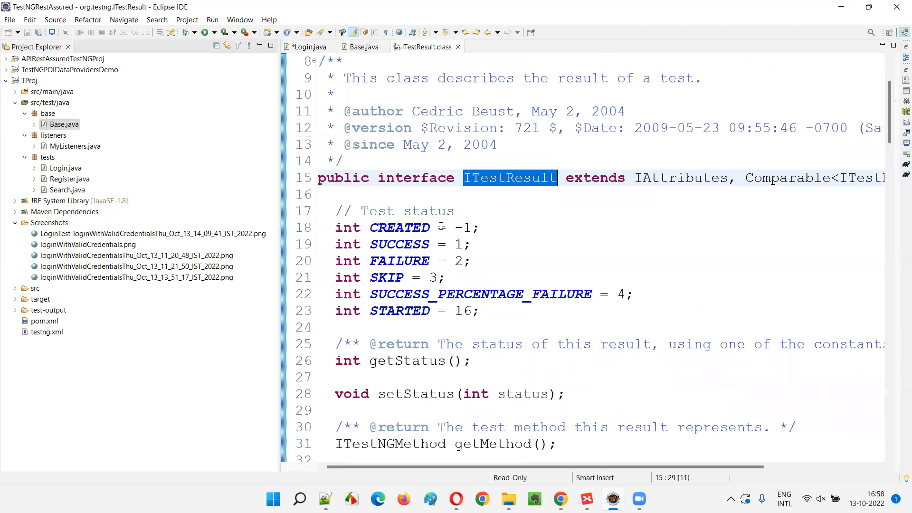
{"action": "double_click", "coordinate": [385, 261]}
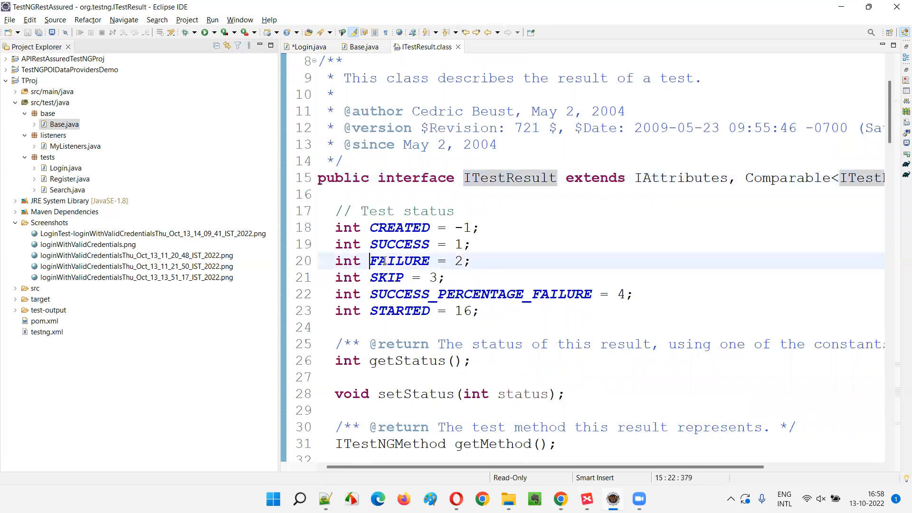
{"action": "double_click", "coordinate": [510, 177]}
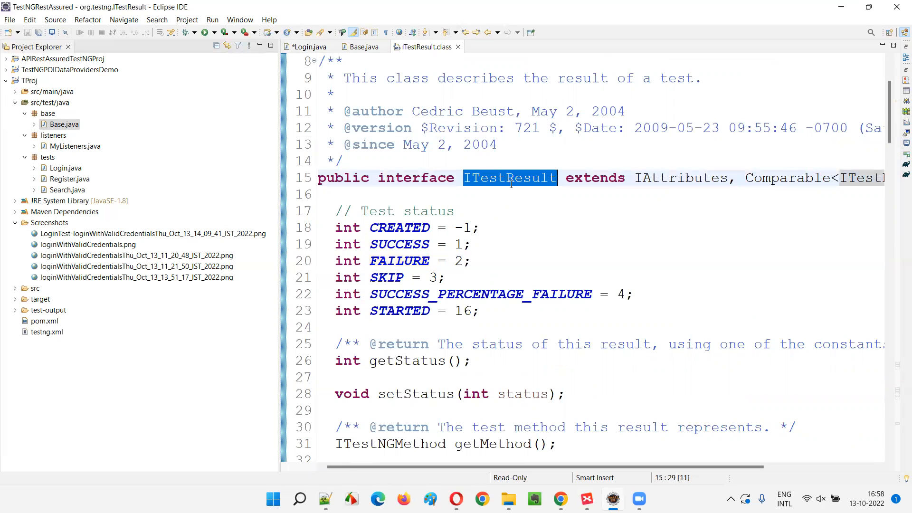
{"action": "mouse_move", "coordinate": [490, 218]}
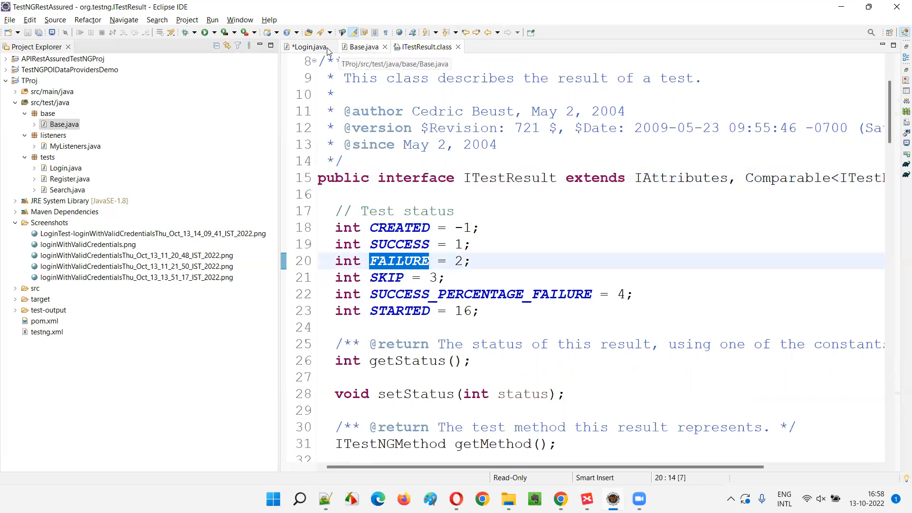
- Write the condition if(result.getStatus()==ITestResult.FAILURE in tearDown
{"action": "left_click", "coordinate": [307, 46]}
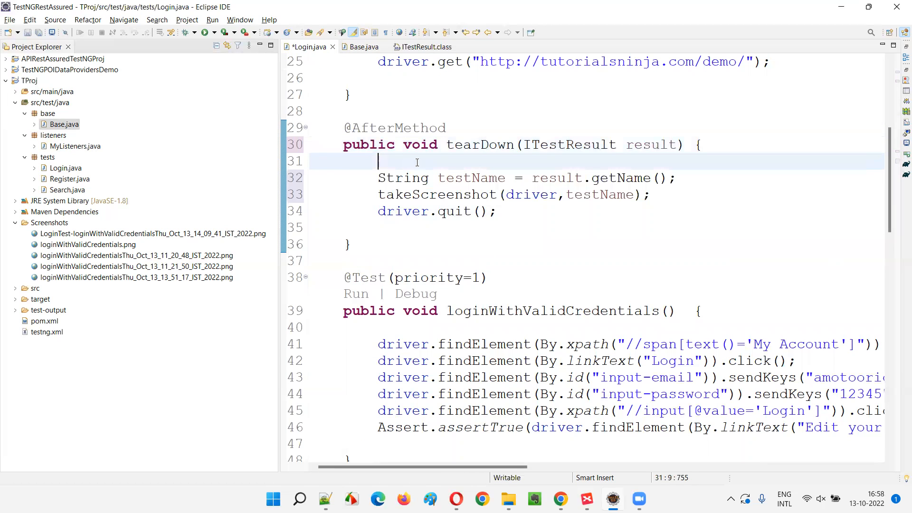
{"action": "type", "text": "if("}
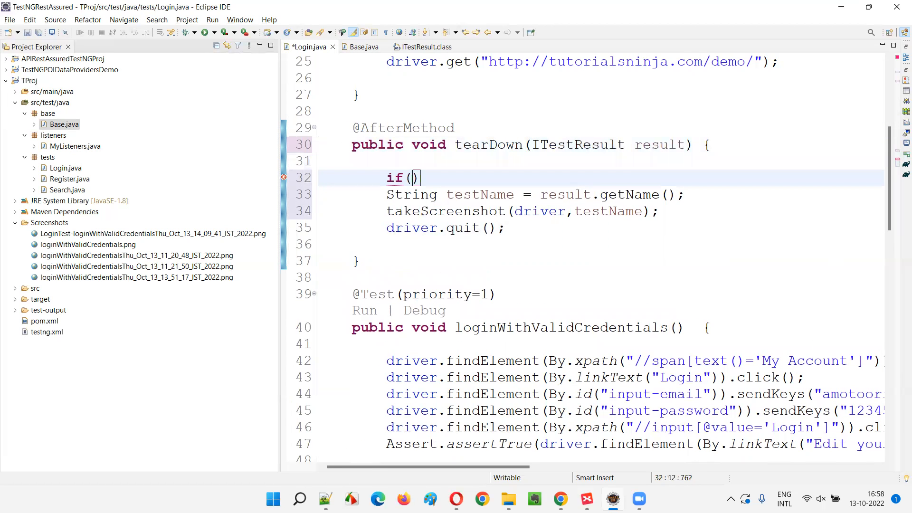
{"action": "mouse_move", "coordinate": [419, 163]}
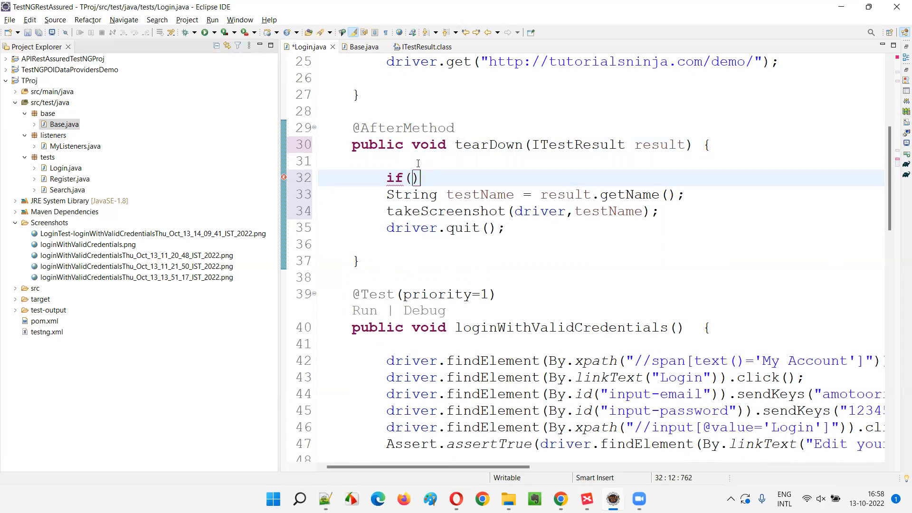
{"action": "type", "text": "rs"}
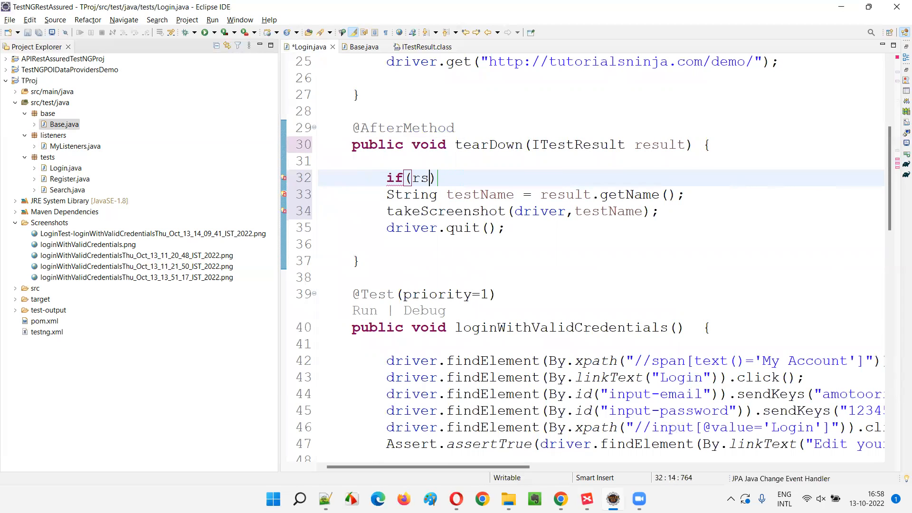
{"action": "type", "text": "result."}
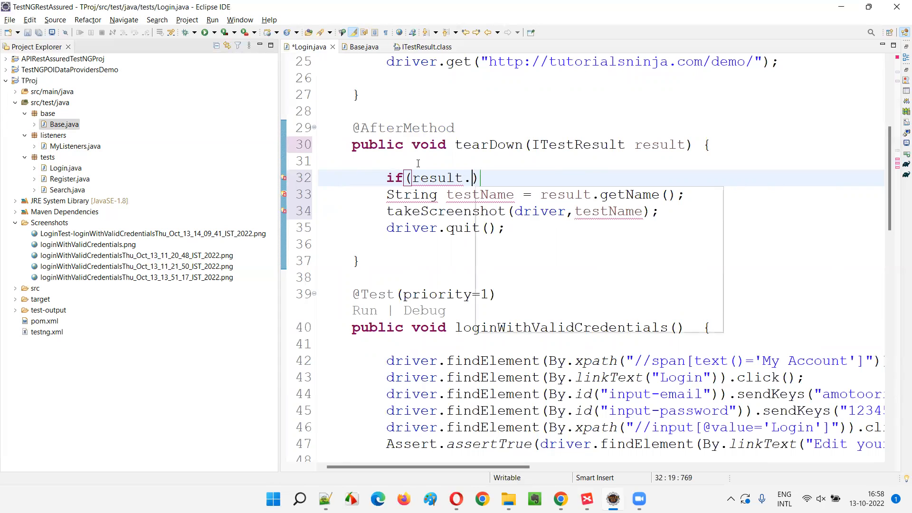
{"action": "type", "text": "getStatus("}
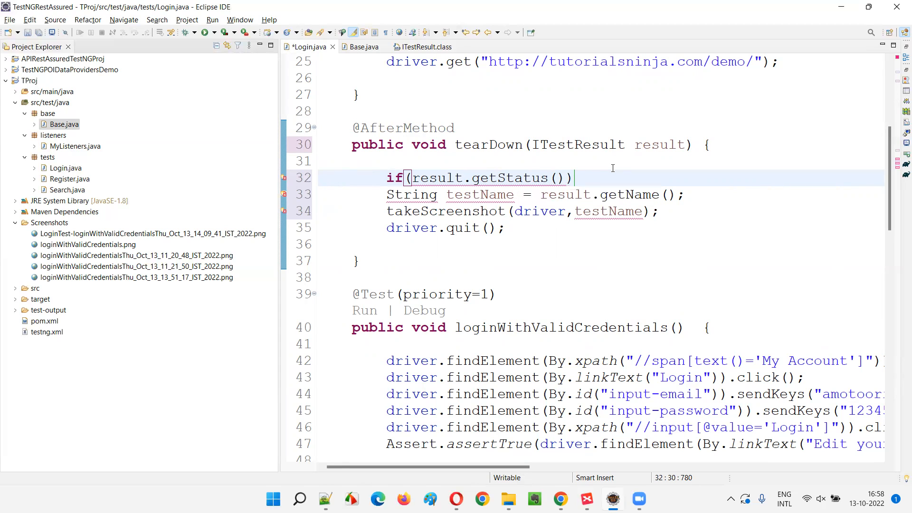
{"action": "type", "text": "=="}
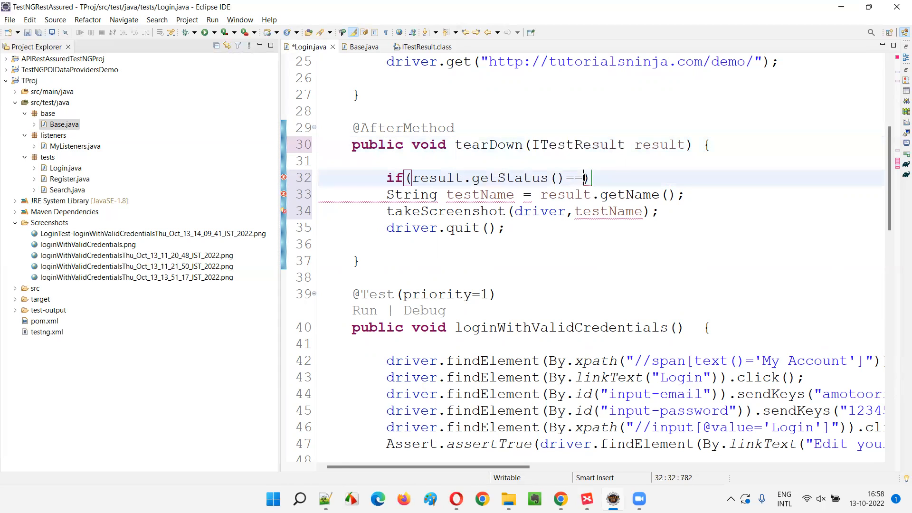
{"action": "type", "text": "ITestResult.fa"}
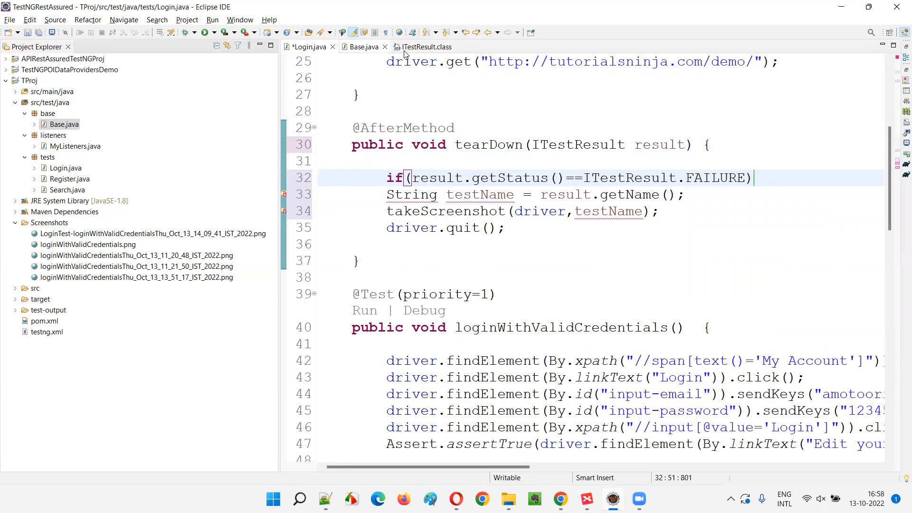
- Check the FAILURE constant's value, then enclose the testName and takeScreenshot lines in the if block's braces
{"action": "left_click", "coordinate": [426, 46]}
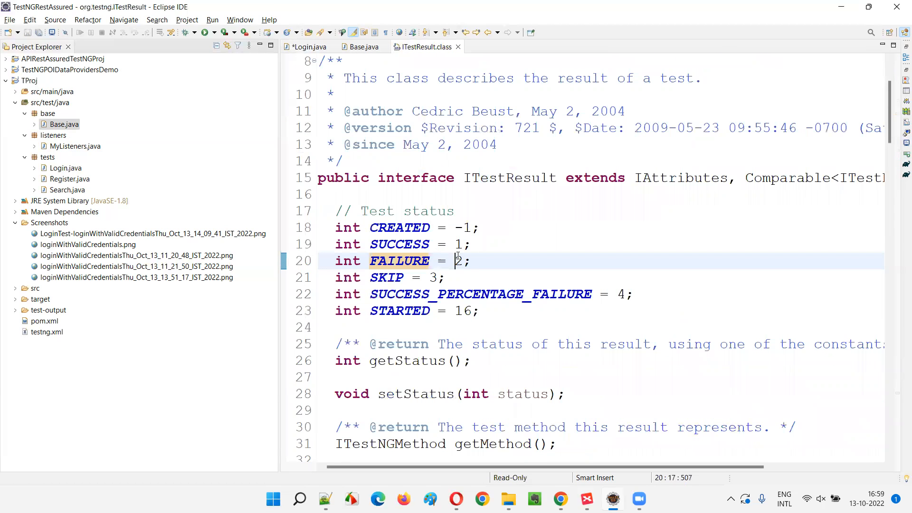
{"action": "left_click", "coordinate": [308, 47]}
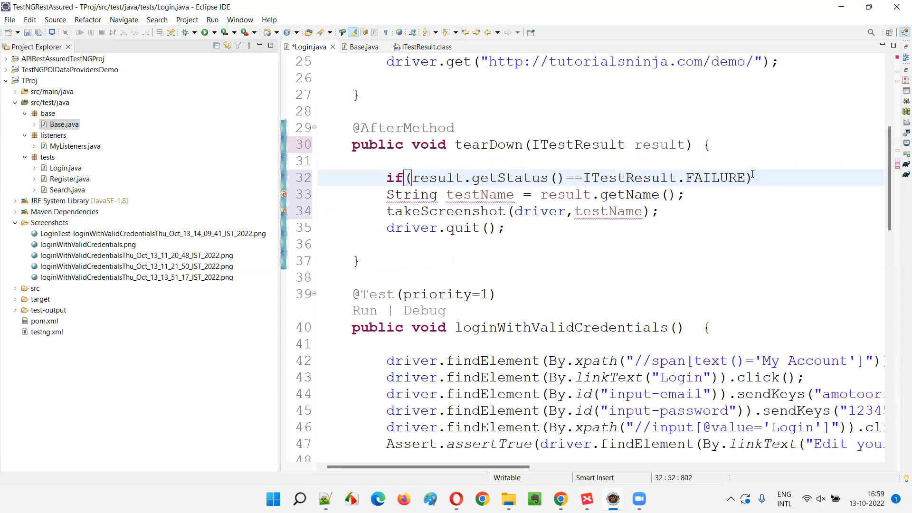
{"action": "type", "text": "{"}
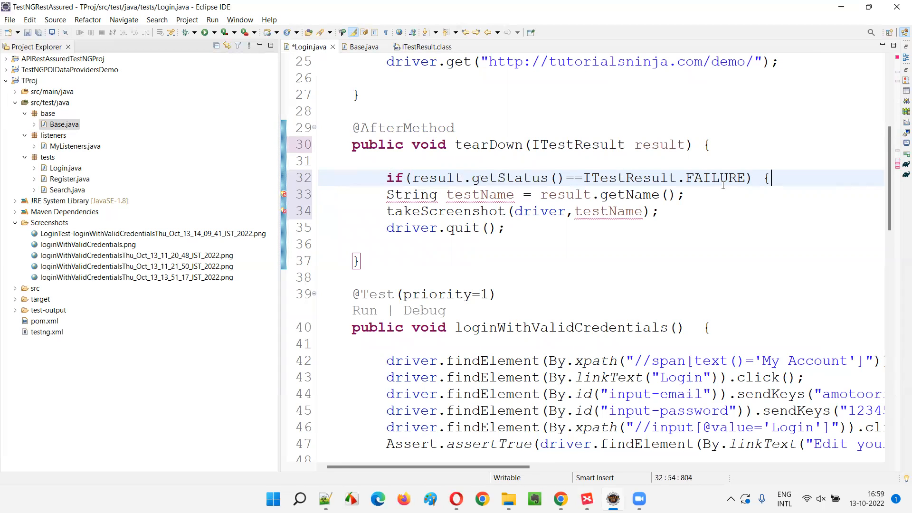
{"action": "key", "text": "enter"}
{"action": "type", "text": "}"}
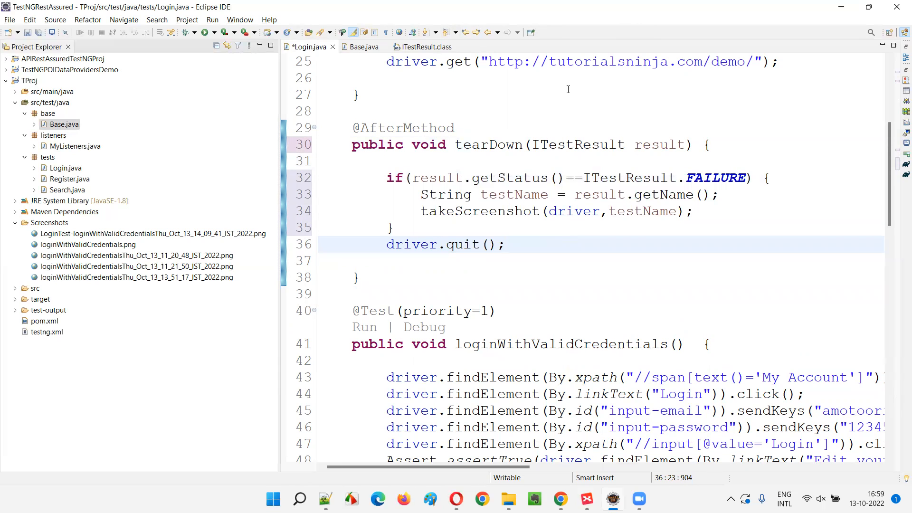
- Review the failure-check block in tearDown and save Login.java
{"action": "left_click_drag", "start_coordinate": [352, 127], "coordinate": [357, 278]}
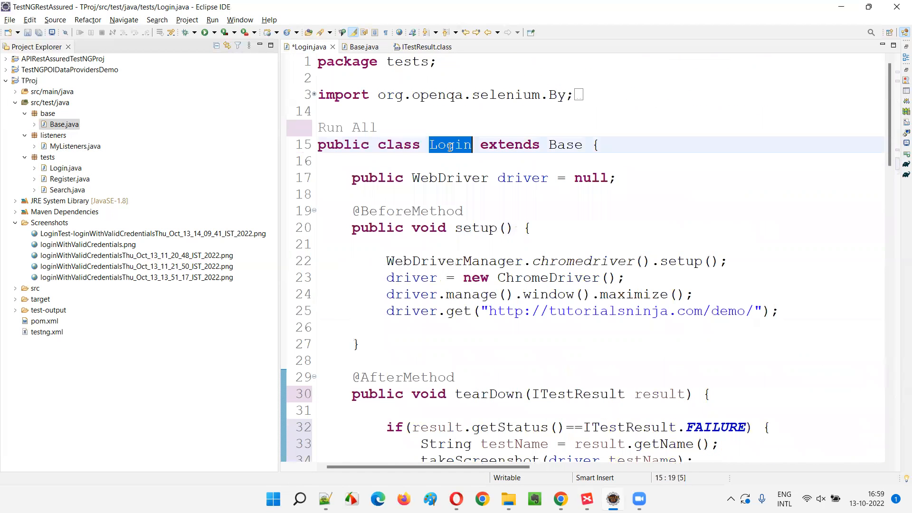
{"action": "scroll", "scroll_direction": "down", "scroll_amount": 3}
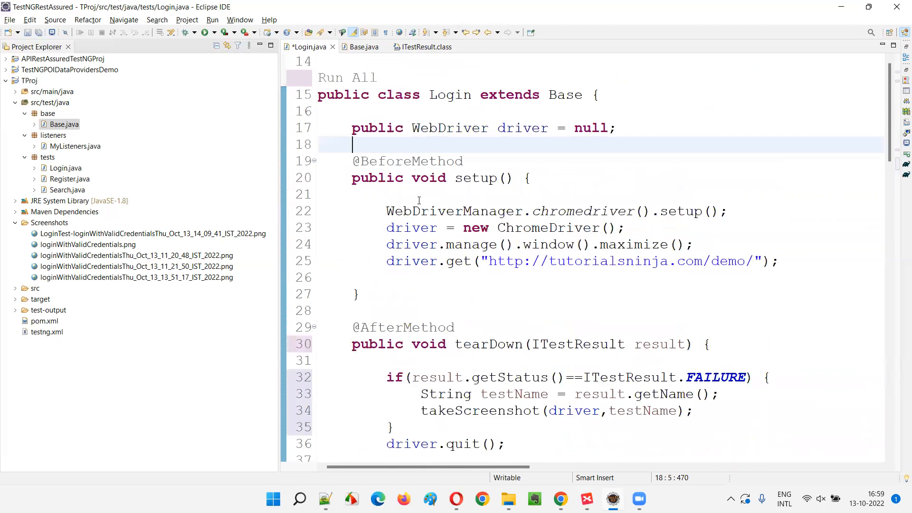
{"action": "scroll", "scroll_direction": "down", "scroll_amount": 3}
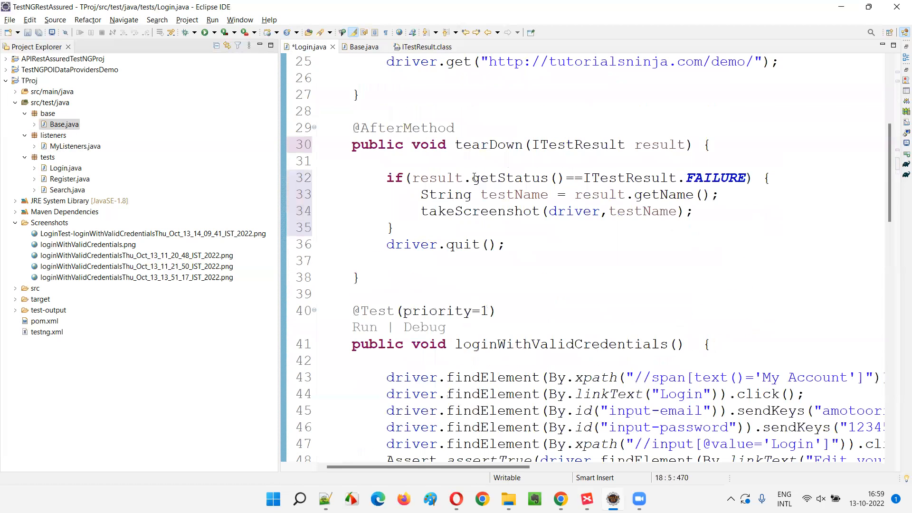
{"action": "left_click_drag", "start_coordinate": [387, 178], "coordinate": [393, 227]}
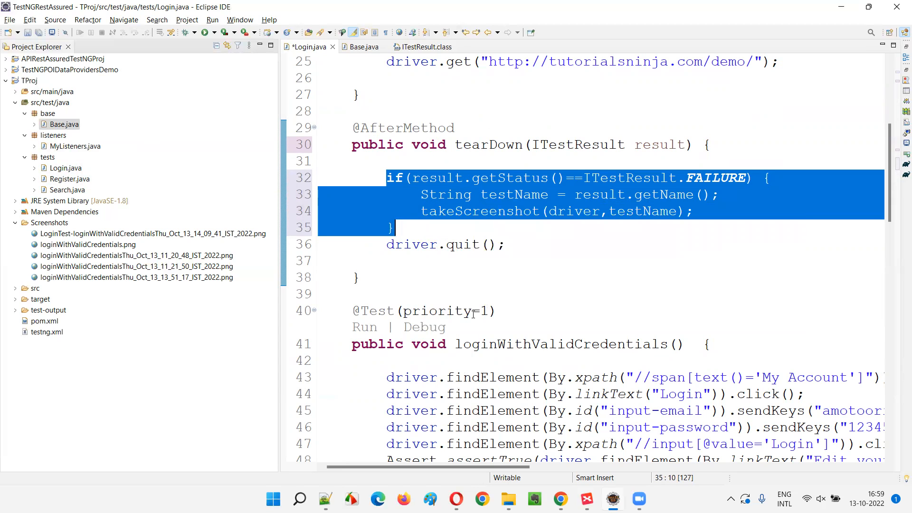
{"action": "left_click", "coordinate": [437, 178]}
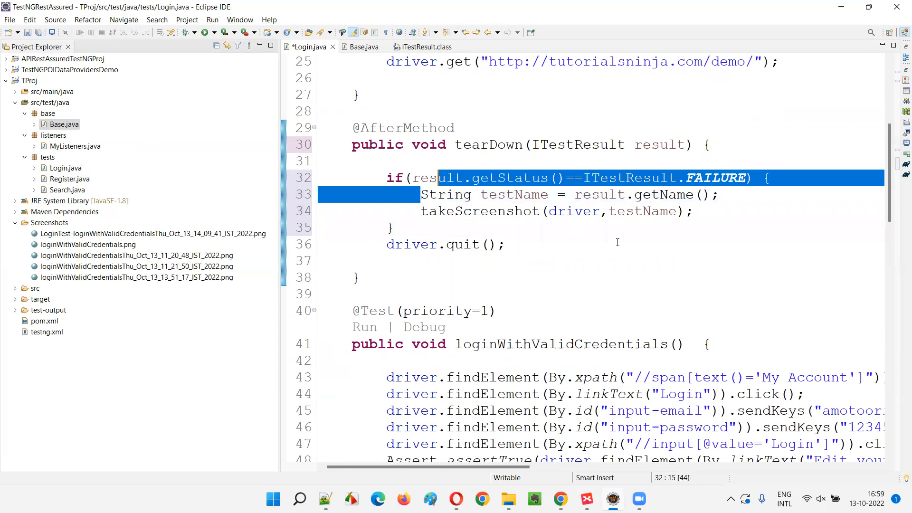
{"action": "left_click", "coordinate": [693, 211]}
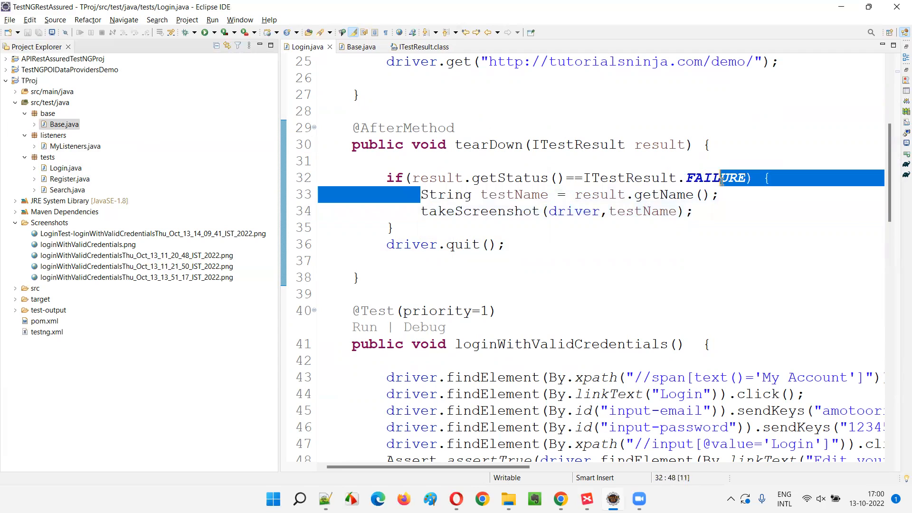
- Add System.out.println(testName+" got failed"); above takeScreenshot and verify the block's braces
{"action": "type", "text": "Syso"}
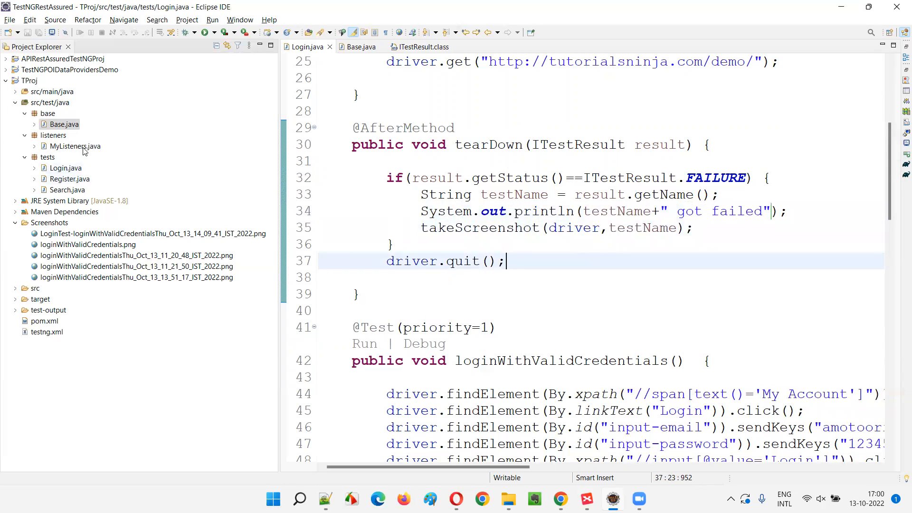
{"action": "left_click_drag", "start_coordinate": [356, 128], "coordinate": [386, 278]}
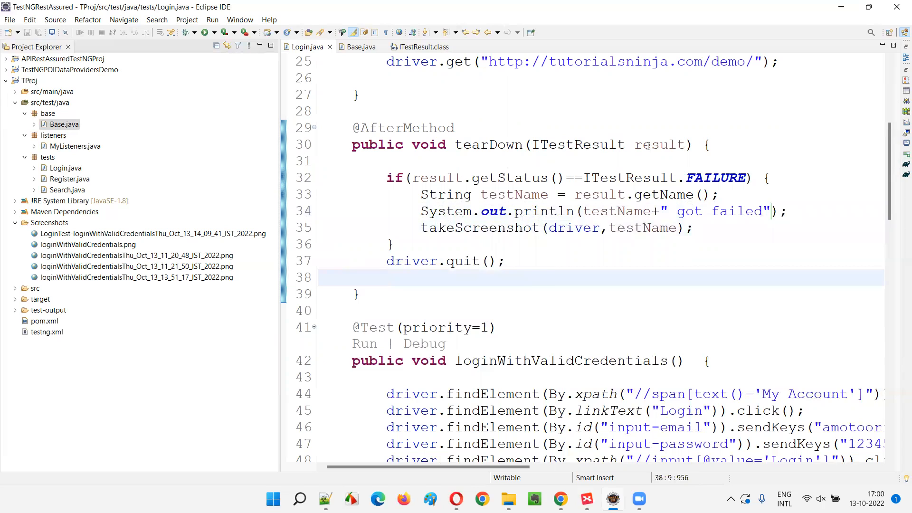
{"action": "double_click", "coordinate": [580, 145]}
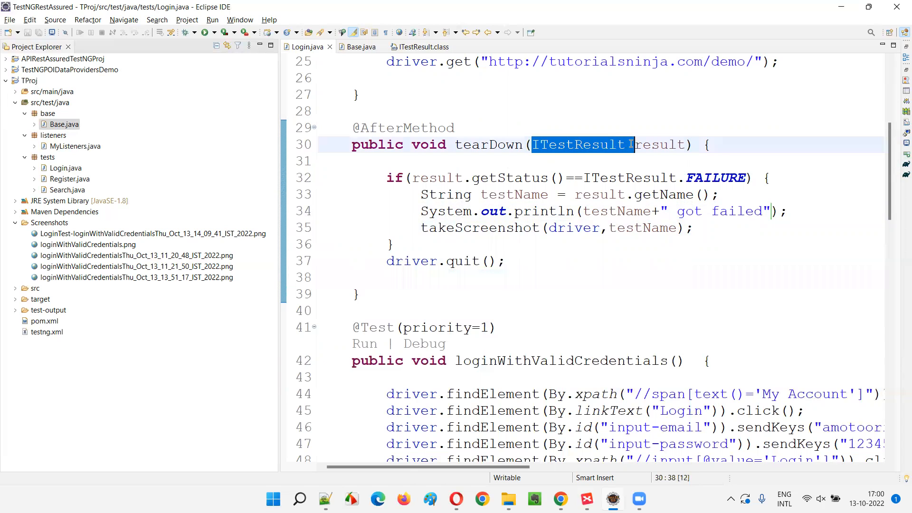
{"action": "mouse_move", "coordinate": [581, 145]}
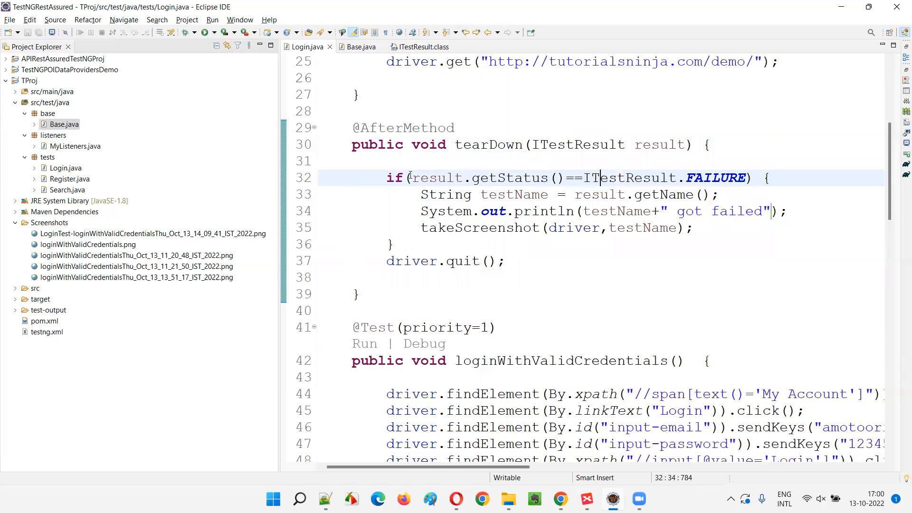
{"action": "left_click", "coordinate": [390, 244]}
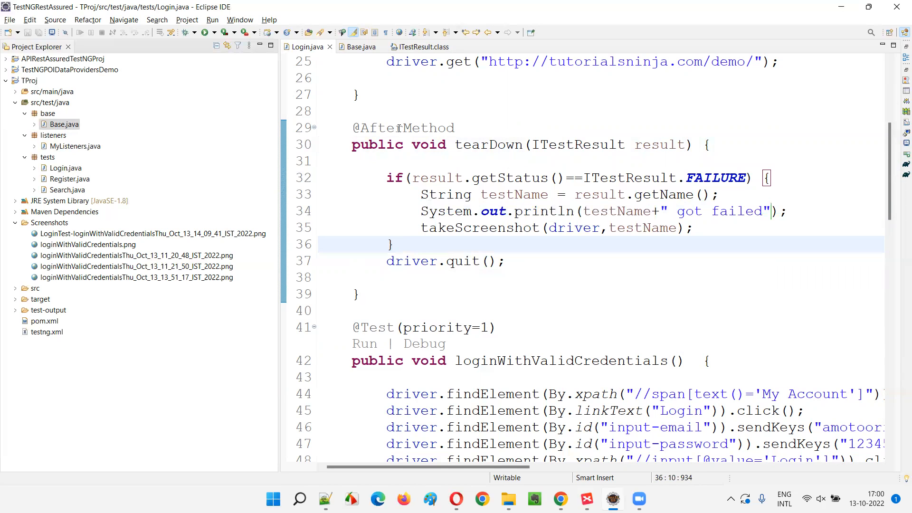
- Run testng.xml as a TestNG Suite from Project Explorer
{"action": "right_click", "coordinate": [46, 331]}
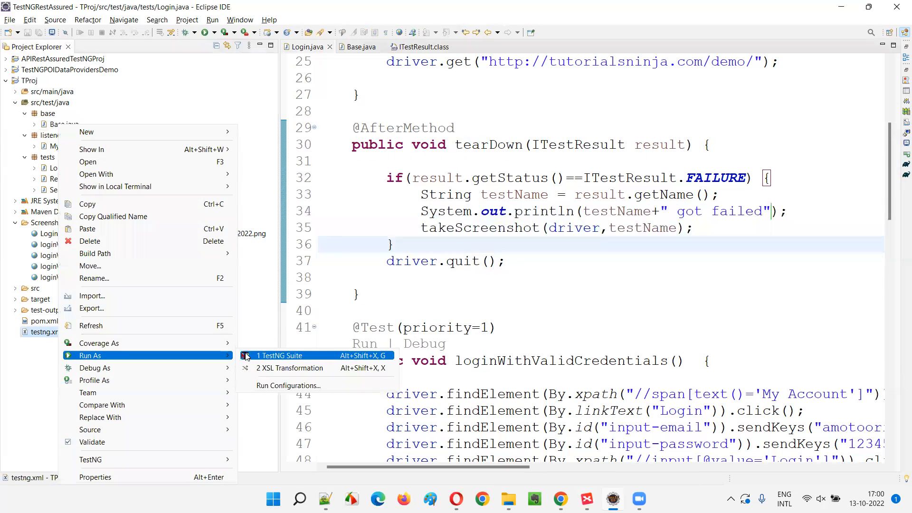
{"action": "left_click", "coordinate": [280, 355]}
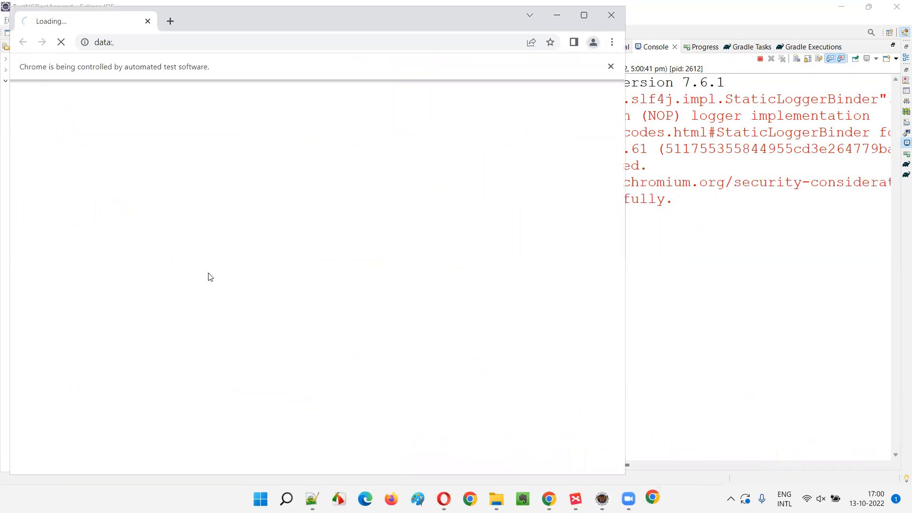
- Let ChromeDriver run the login, register and search tests on the tutorialsninja store until TestNG reports 12 tests, 11 passed, 1 failed
{"action": "type", "text": "•••••"}
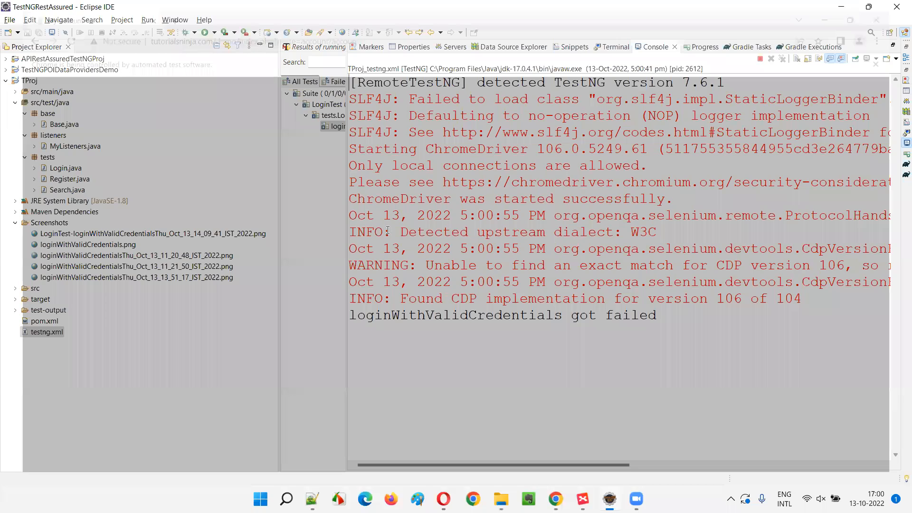
{"action": "left_click", "coordinate": [652, 499]}
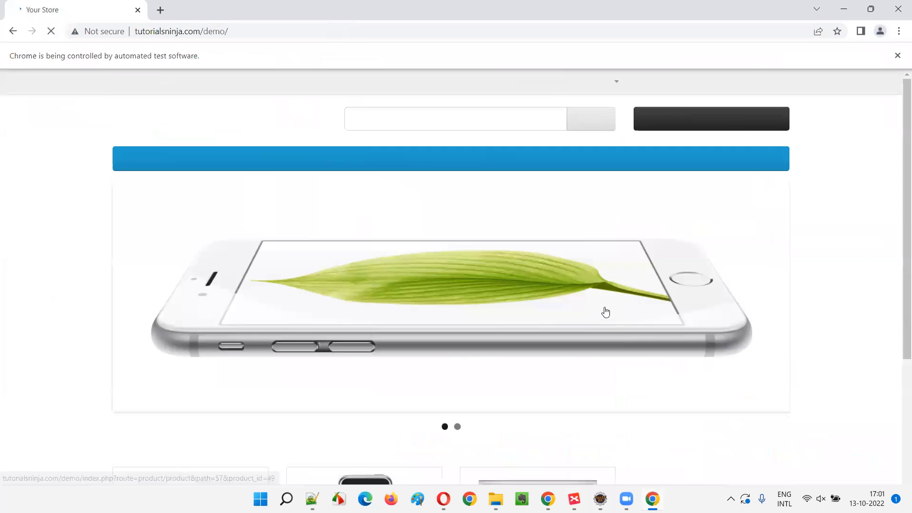
{"action": "left_click", "coordinate": [401, 426]}
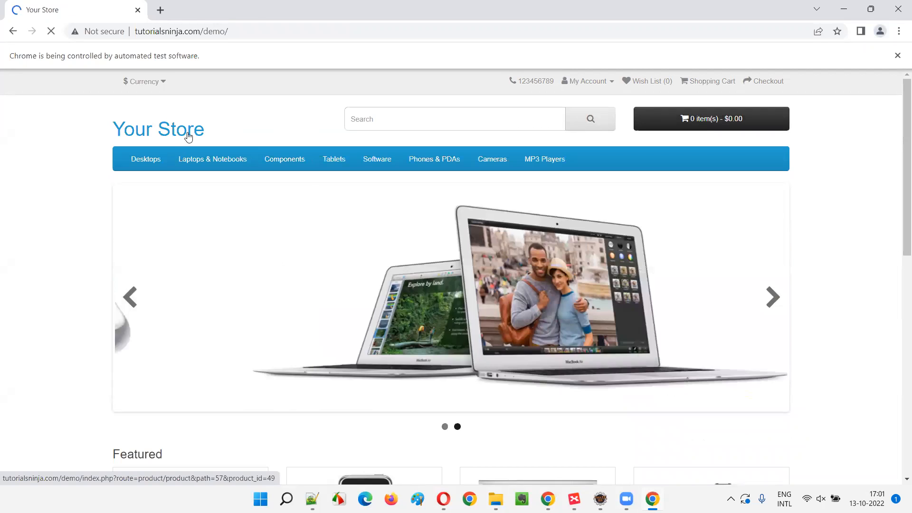
{"action": "left_click", "coordinate": [585, 81]}
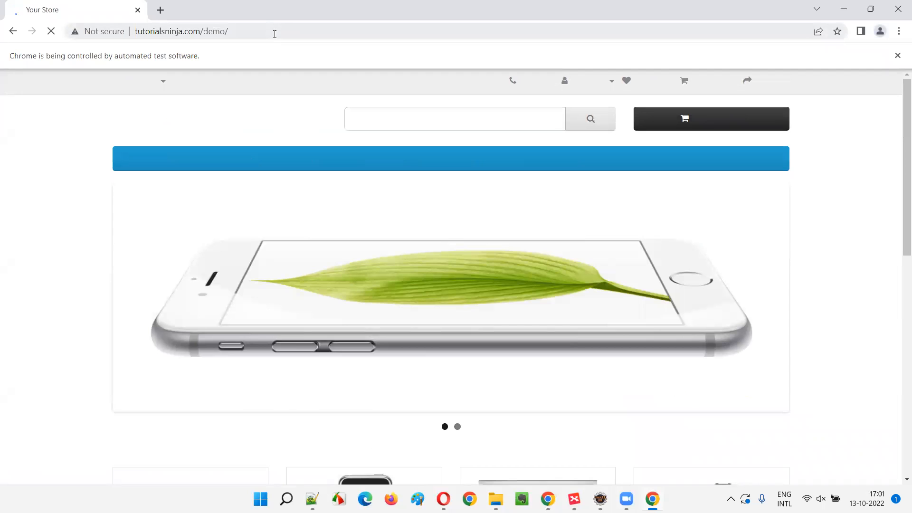
{"action": "left_click", "coordinate": [181, 31]}
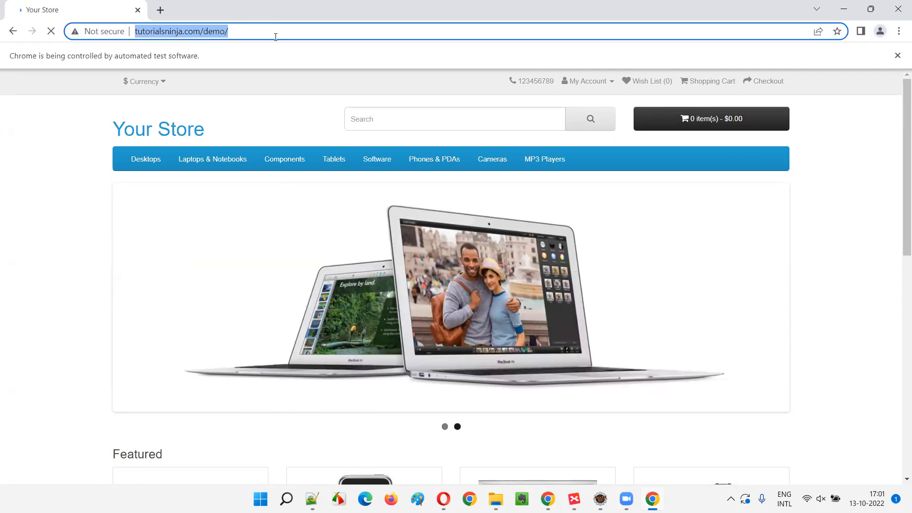
{"action": "left_click", "coordinate": [584, 81]}
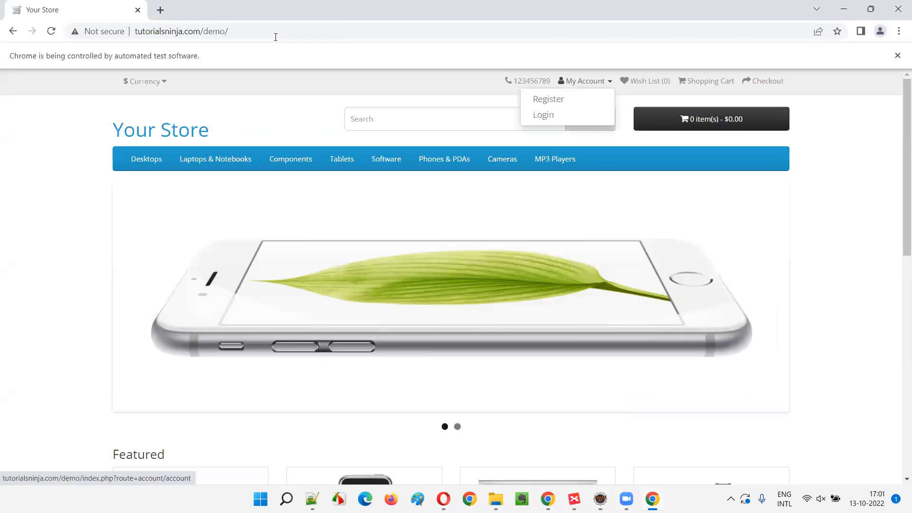
{"action": "left_click", "coordinate": [543, 115]}
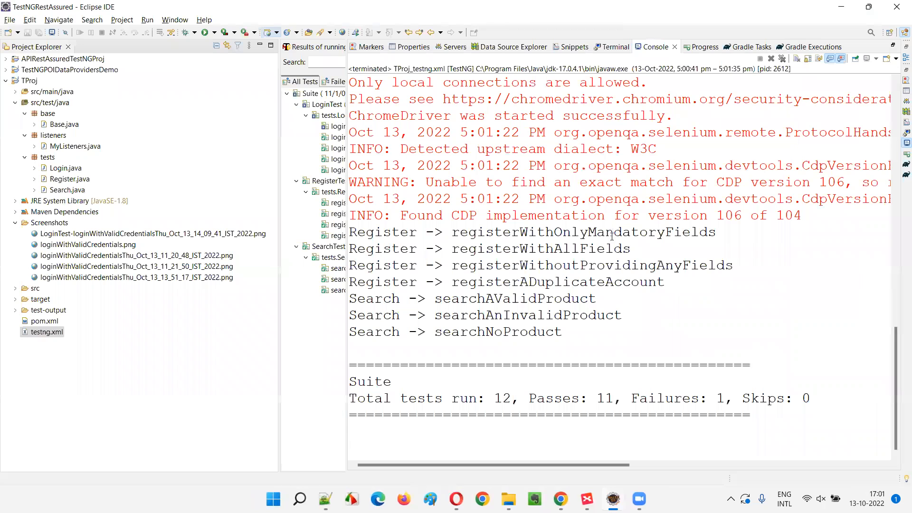
- Refresh the Screenshots folder in Project Explorer and pick out the new 17_00_59 failed-login screenshot
{"action": "double_click", "coordinate": [563, 399]}
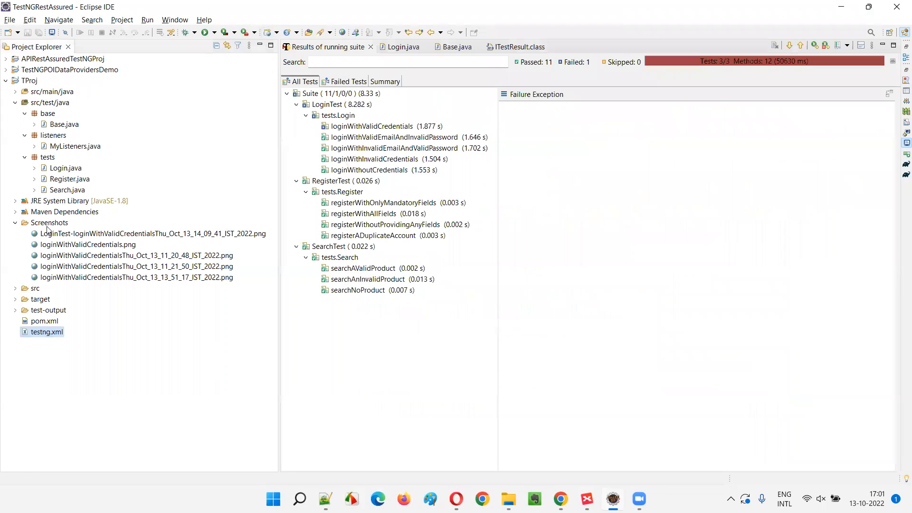
{"action": "right_click", "coordinate": [48, 222]}
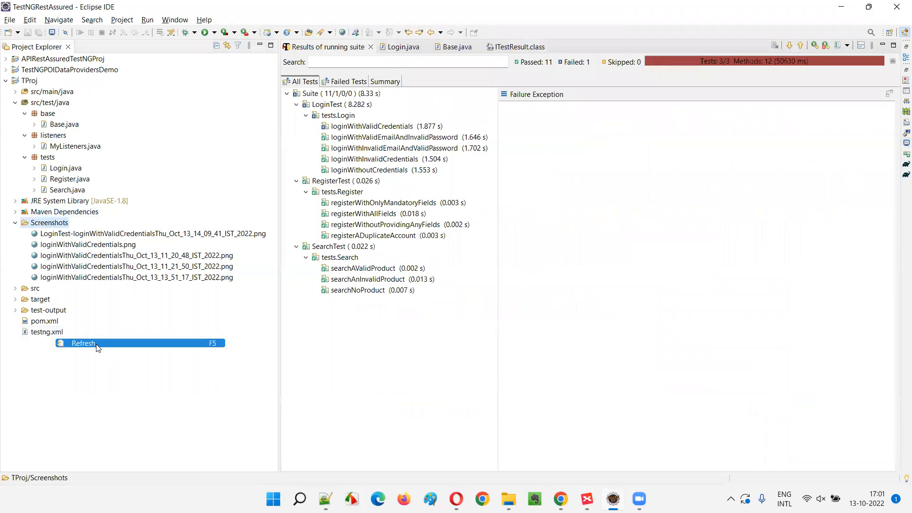
{"action": "left_click", "coordinate": [83, 343]}
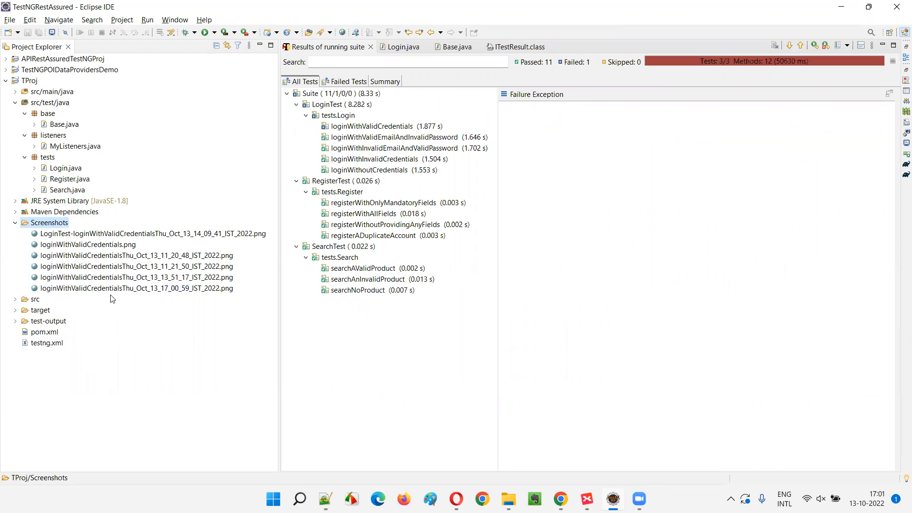
{"action": "left_click", "coordinate": [136, 288]}
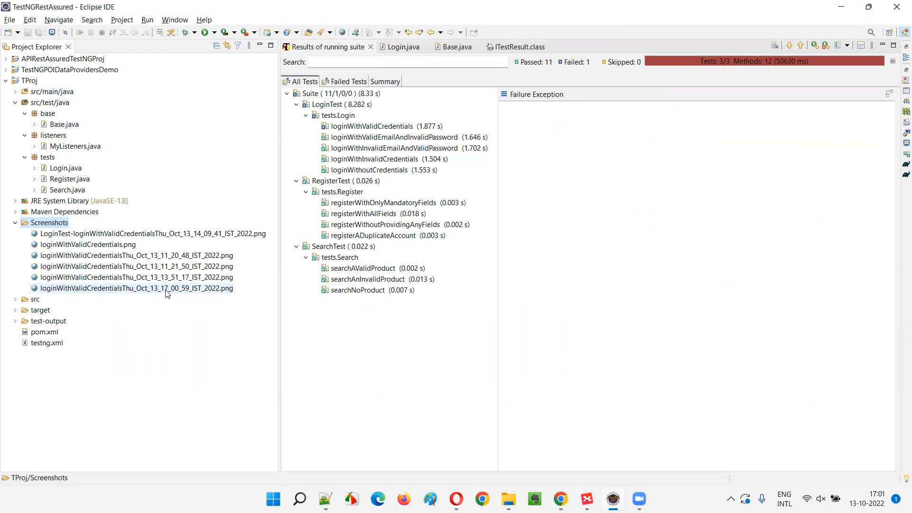
{"action": "left_click", "coordinate": [88, 244]}
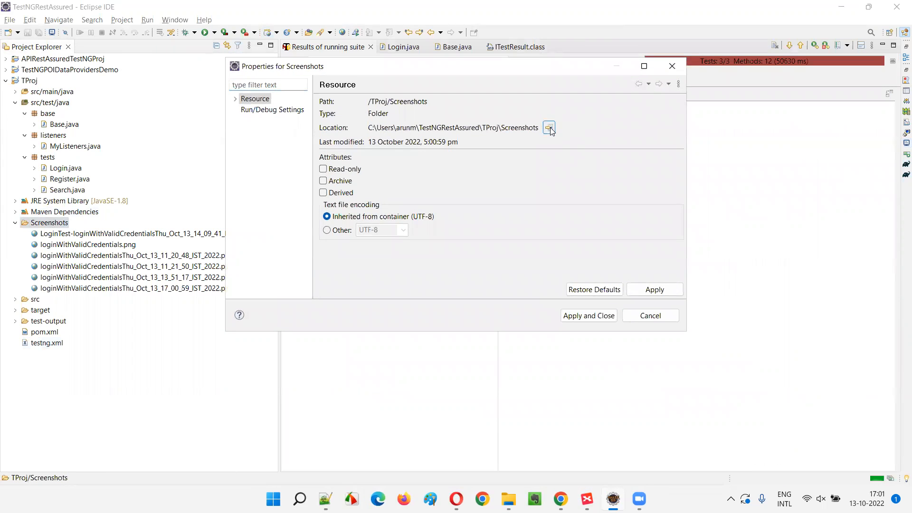
- Show TProj's Screenshots folder in the system file explorer and go into it
{"action": "left_click", "coordinate": [548, 127]}
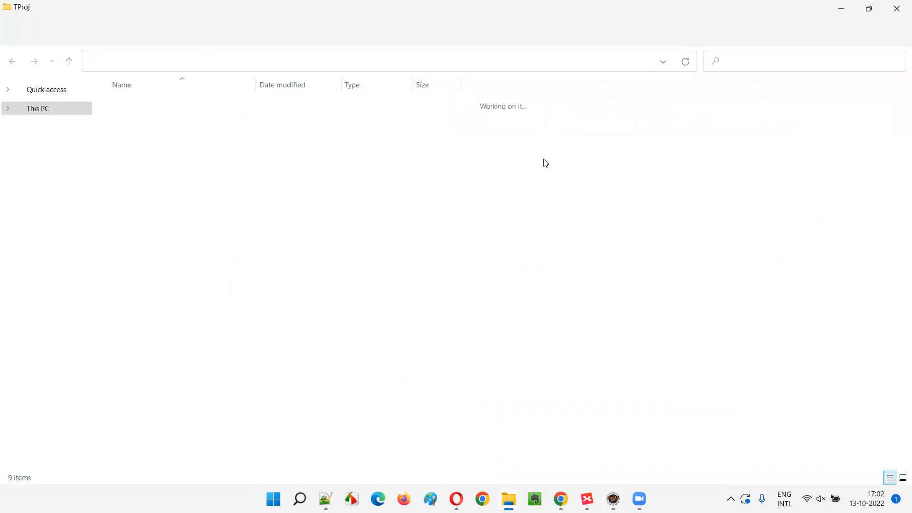
{"action": "left_click", "coordinate": [136, 124]}
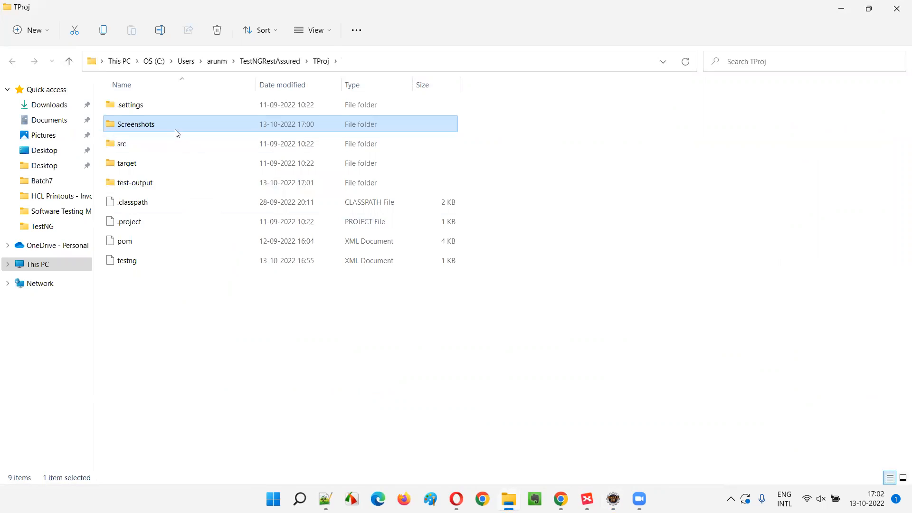
{"action": "double_click", "coordinate": [136, 123]}
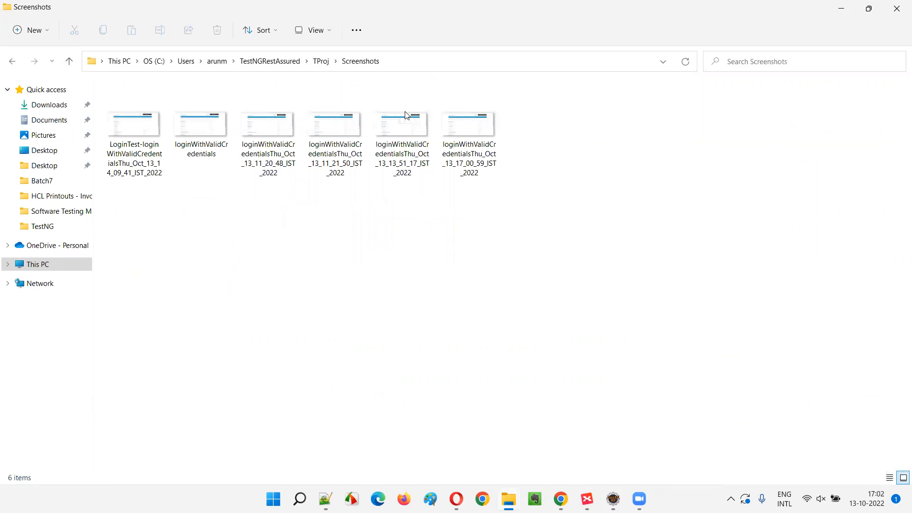
- Switch the folder view to List, then Details, listing the six PNG screenshots with dates, types and sizes
{"action": "left_click", "coordinate": [312, 29]}
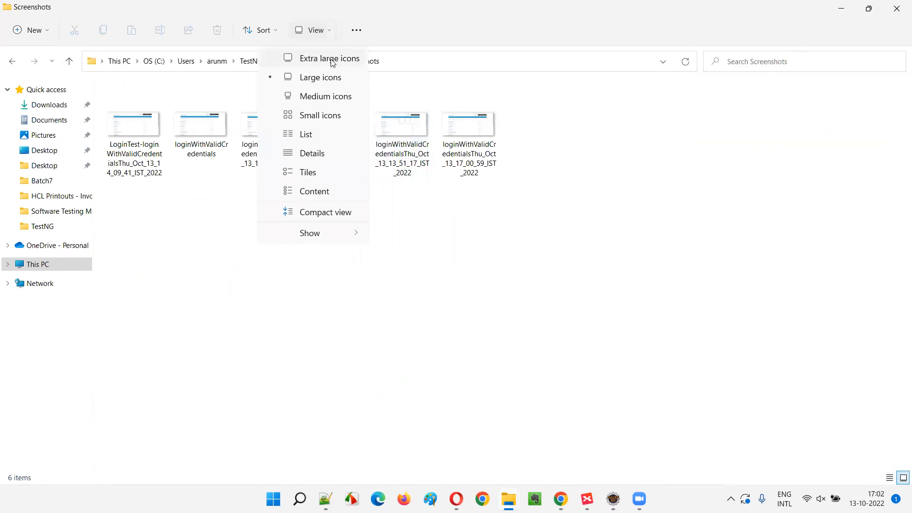
{"action": "left_click", "coordinate": [305, 134]}
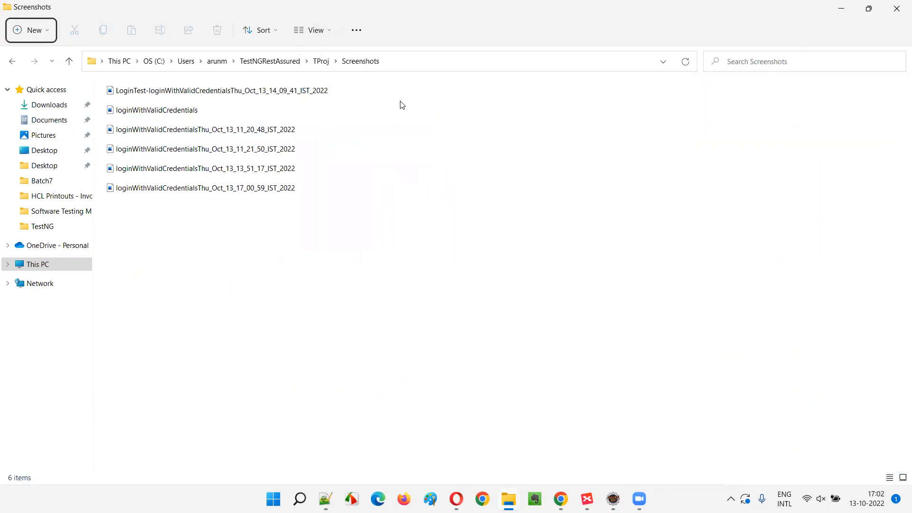
{"action": "left_click", "coordinate": [312, 29]}
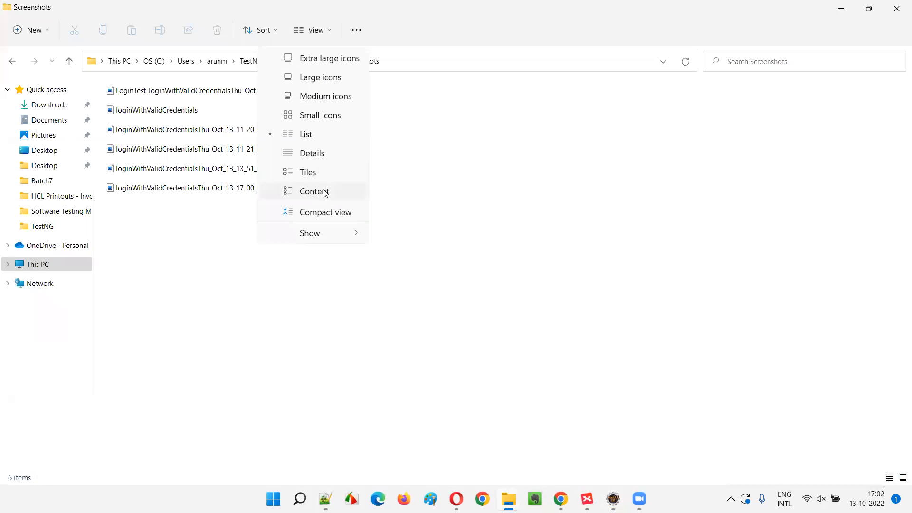
{"action": "left_click", "coordinate": [313, 153]}
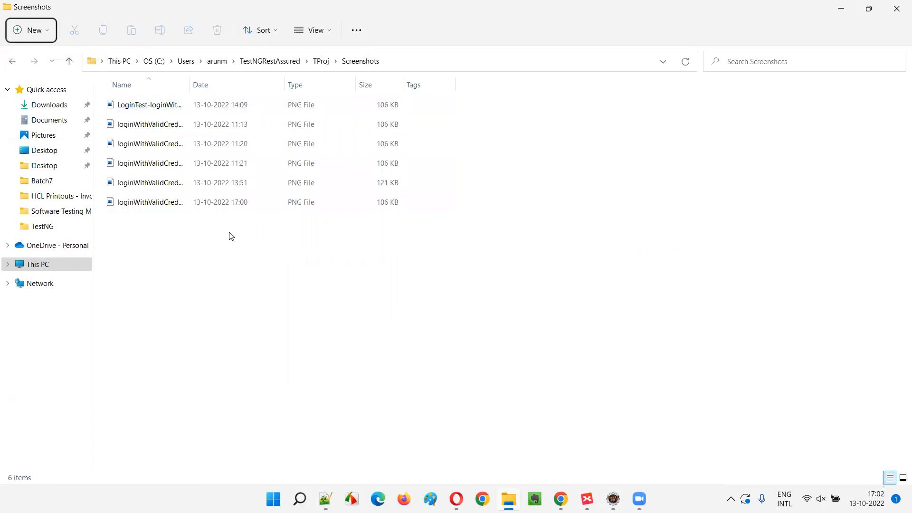
- Widen the Name column and open loginWithValidCredentialsThu_Oct_13_17_00_59_IST_2022, the newest 17:00 screenshot
{"action": "left_click", "coordinate": [148, 104]}
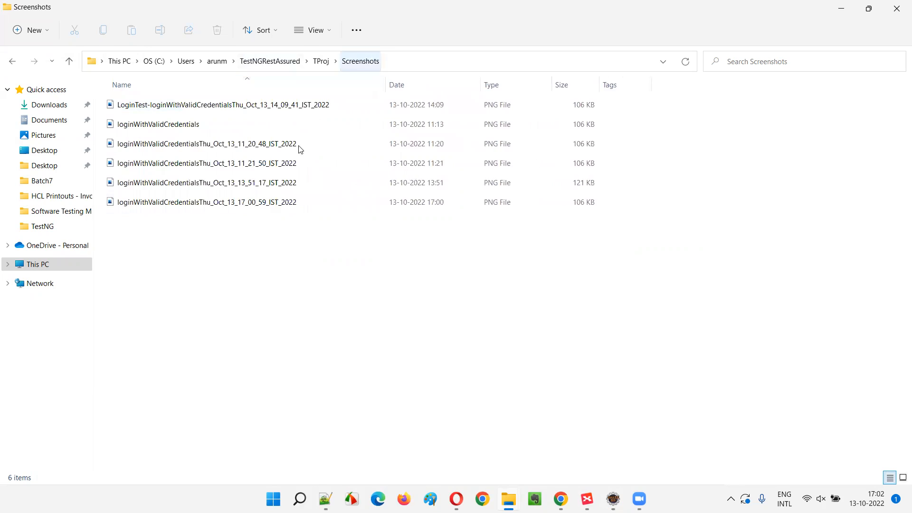
{"action": "left_click", "coordinate": [206, 202]}
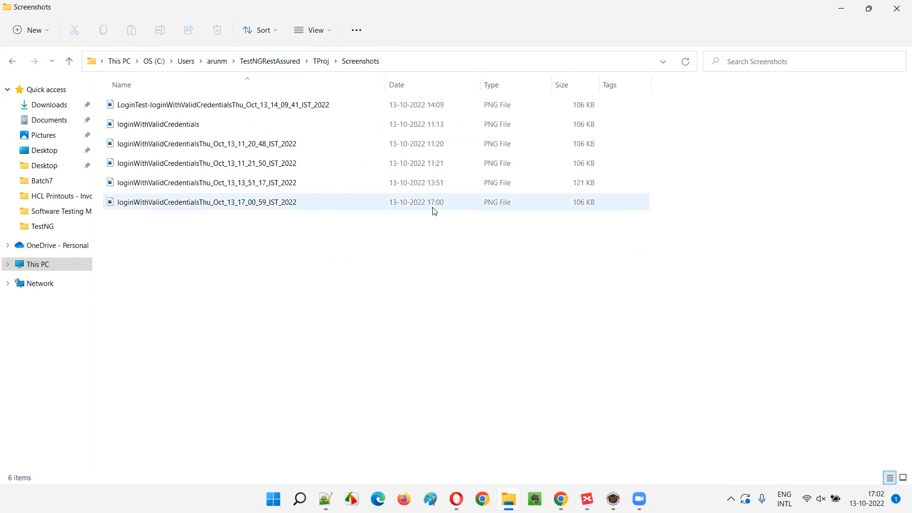
{"action": "left_click", "coordinate": [670, 376]}
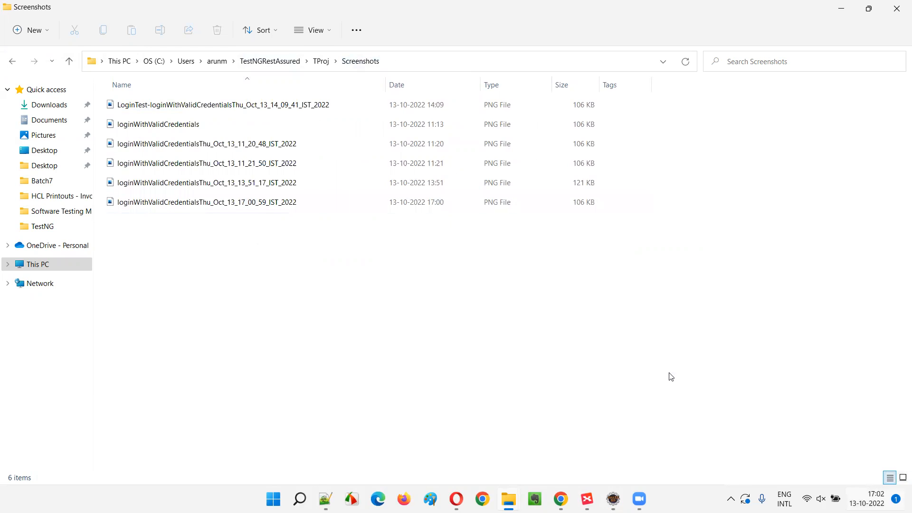
{"action": "left_click", "coordinate": [205, 202]}
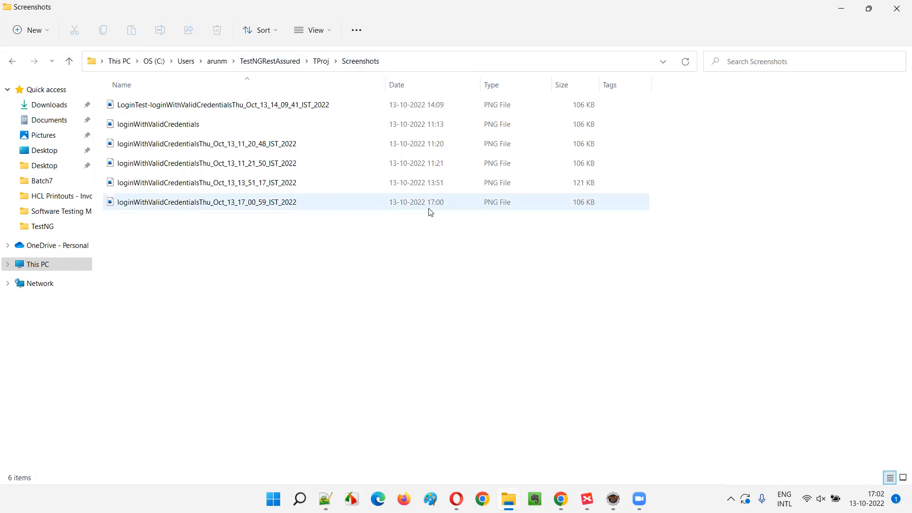
{"action": "left_click", "coordinate": [206, 202]}
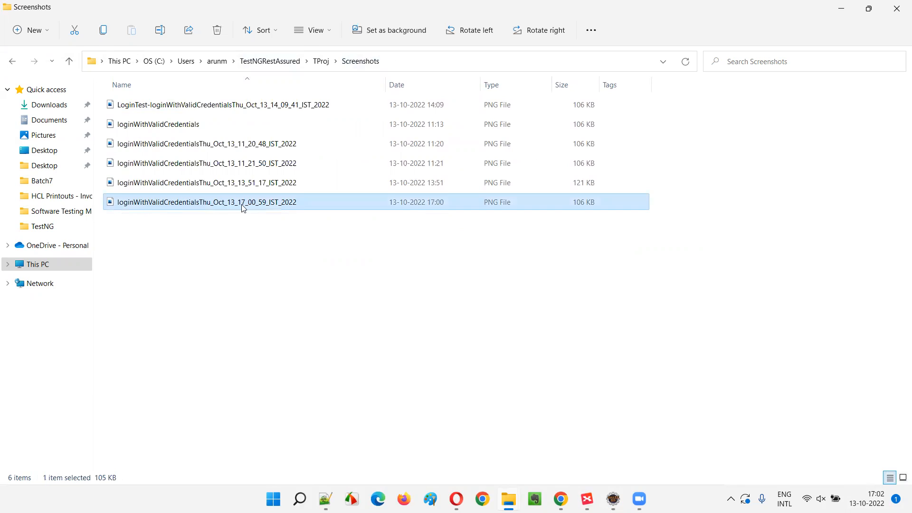
{"action": "mouse_move", "coordinate": [241, 209]}
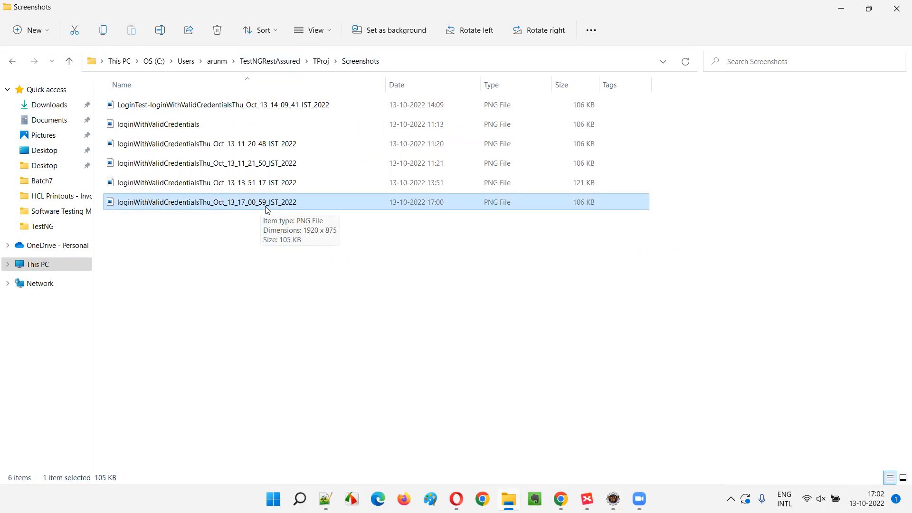
{"action": "mouse_move", "coordinate": [258, 211]}
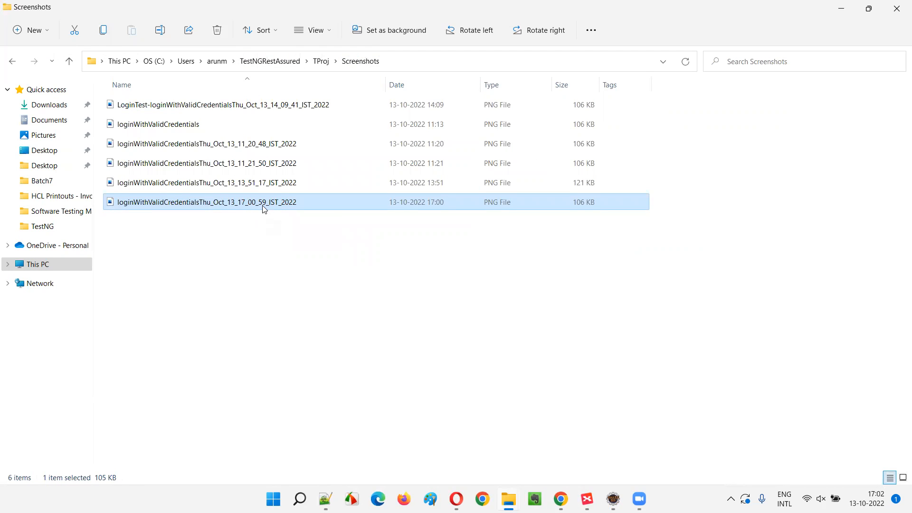
{"action": "mouse_move", "coordinate": [871, 467]}
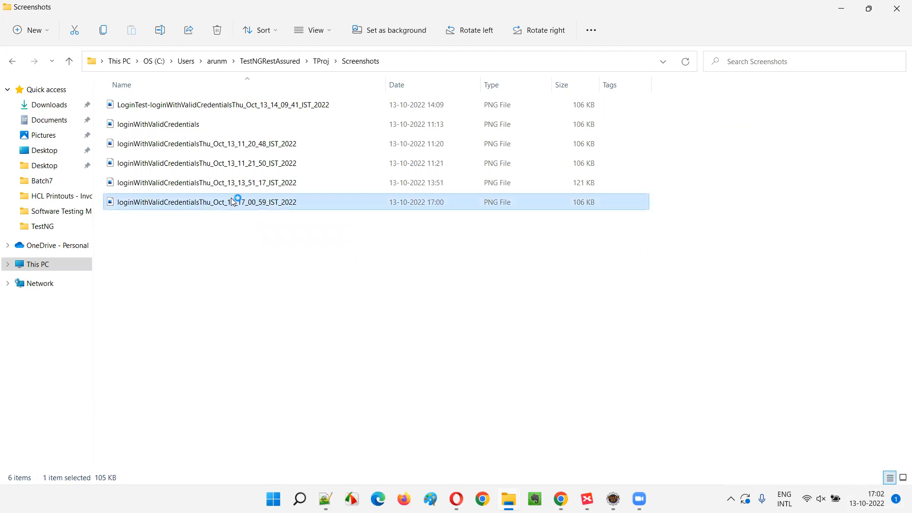
{"action": "double_click", "coordinate": [206, 201]}
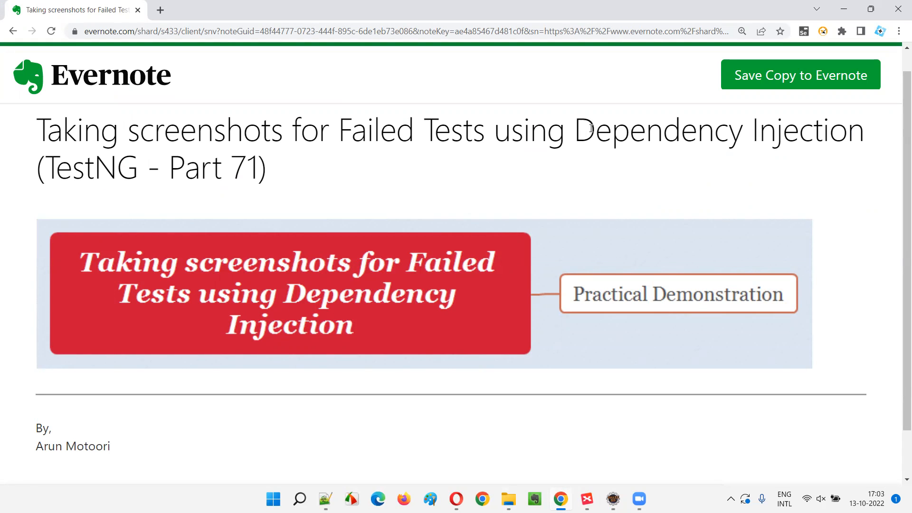
{"action": "mouse_move", "coordinate": [406, 190]}
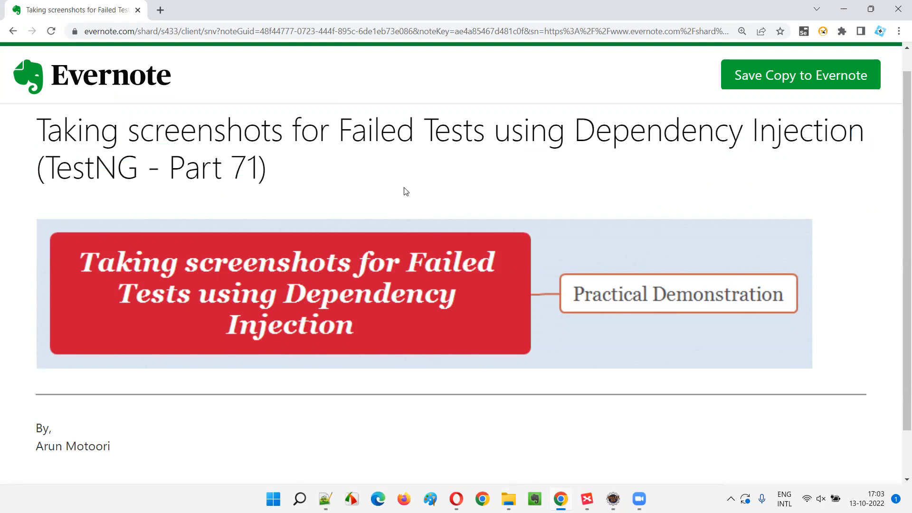
{"action": "mouse_move", "coordinate": [445, 165]}
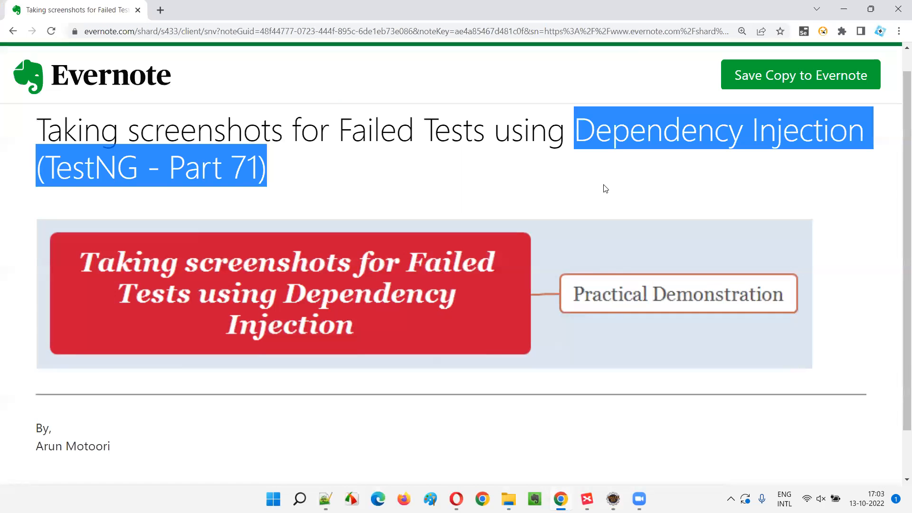
- Highlight 'Dependency Injection' and then 'TestNG' in the Part 71 note title
{"action": "left_click", "coordinate": [579, 106]}
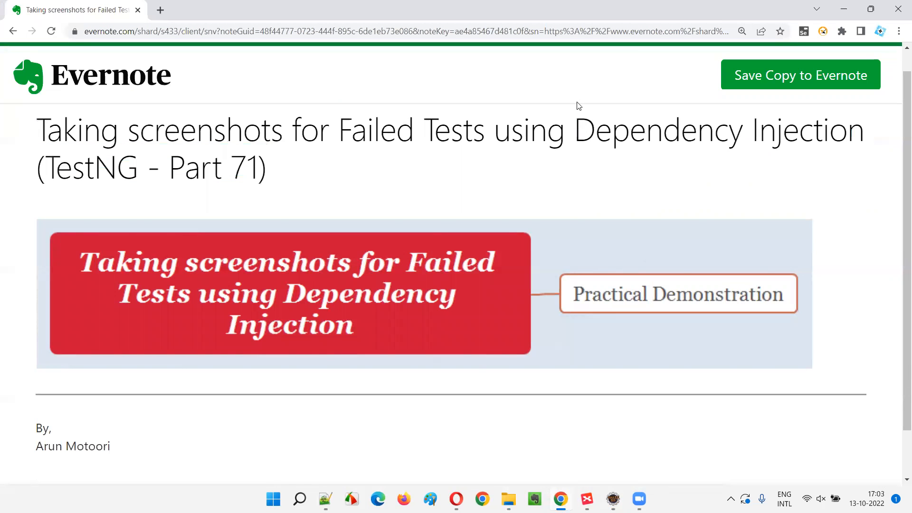
{"action": "left_click_drag", "start_coordinate": [573, 130], "coordinate": [864, 129]}
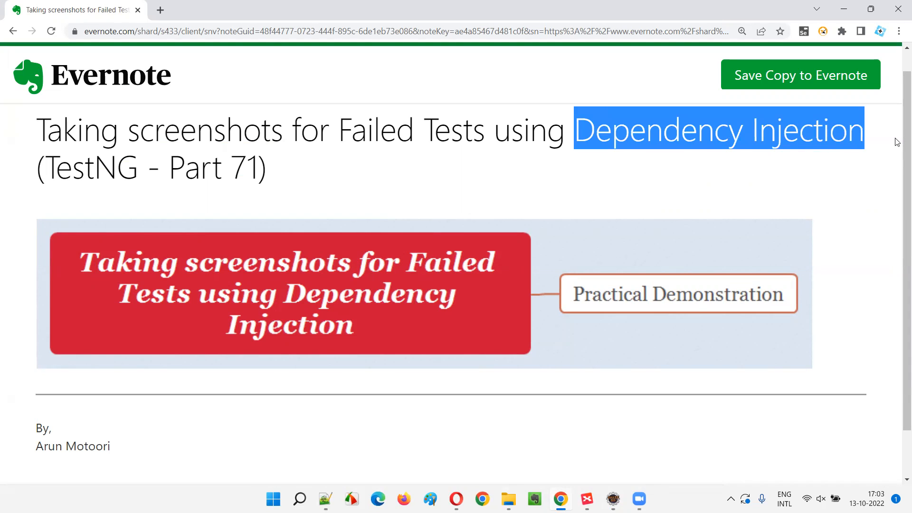
{"action": "mouse_move", "coordinate": [660, 295]}
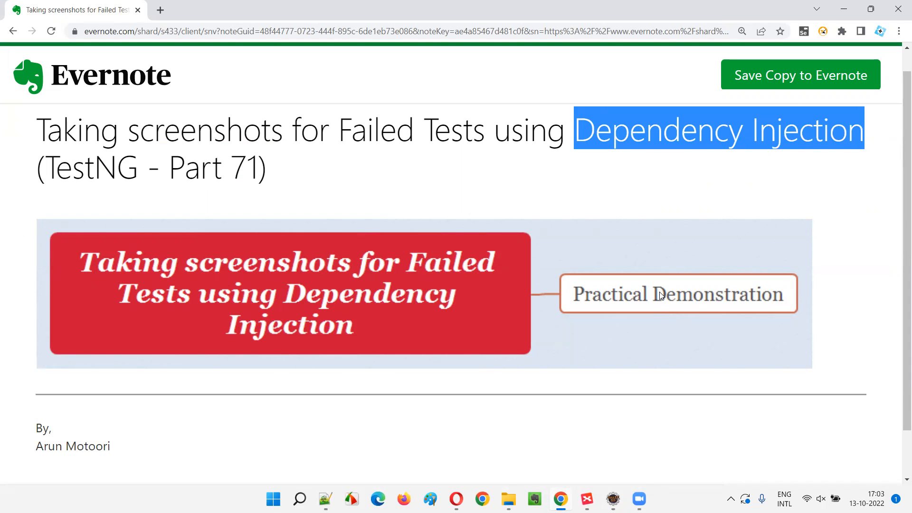
{"action": "mouse_move", "coordinate": [633, 165]}
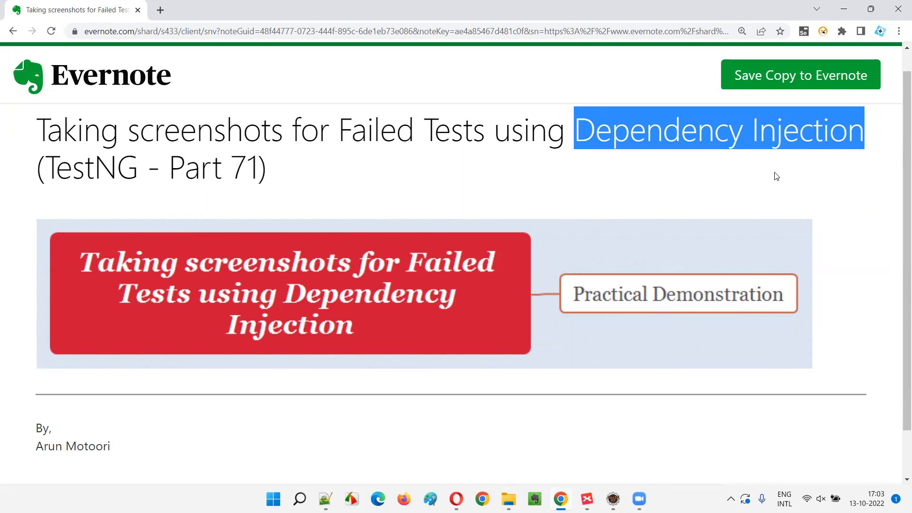
{"action": "left_click", "coordinate": [580, 183]}
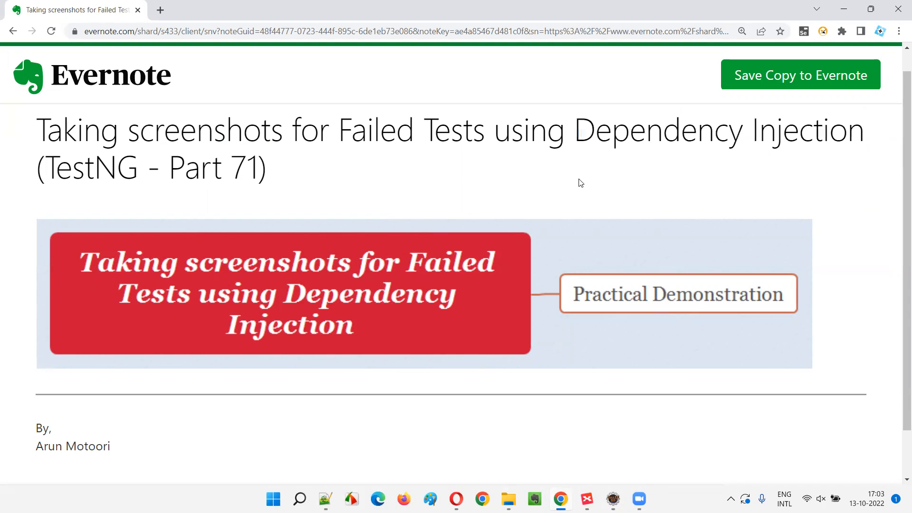
{"action": "mouse_move", "coordinate": [736, 164]}
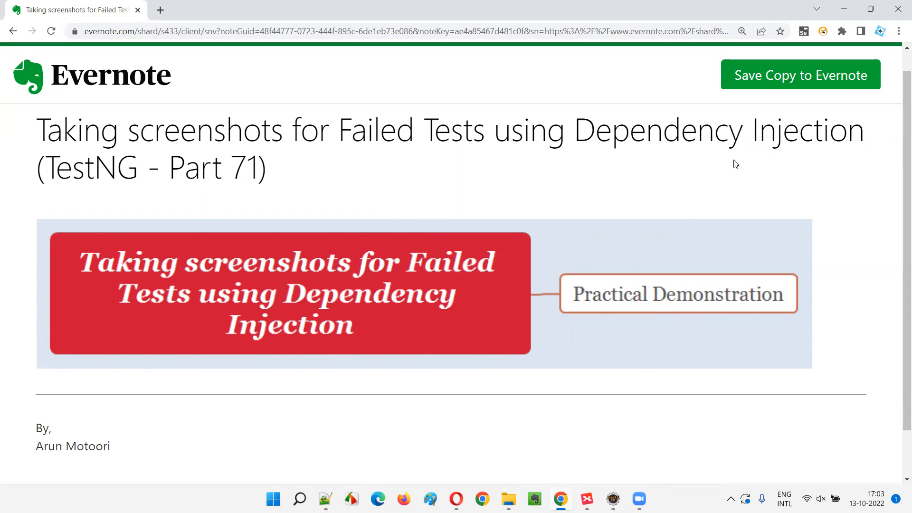
{"action": "double_click", "coordinate": [89, 167]}
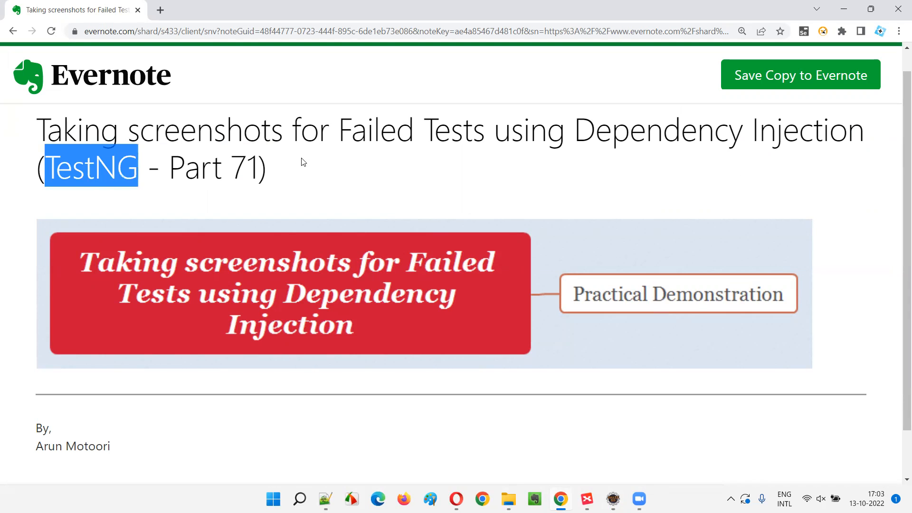